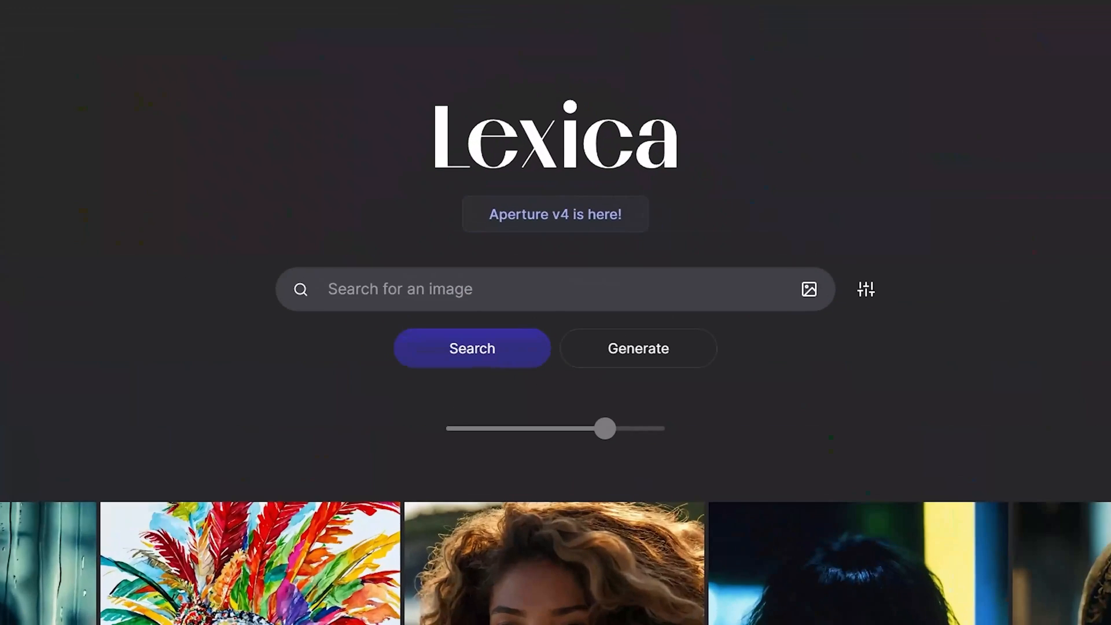
mouse_move(522, 280)
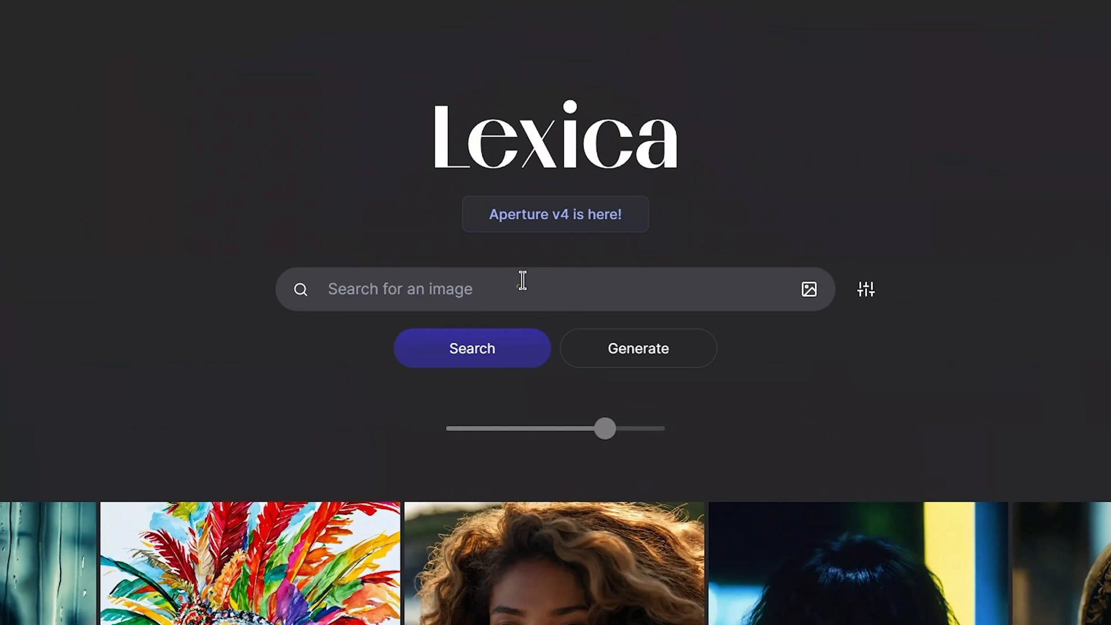
- Search Lexica for 'female character pixar', scroll the results, and open a character image
text(female character)
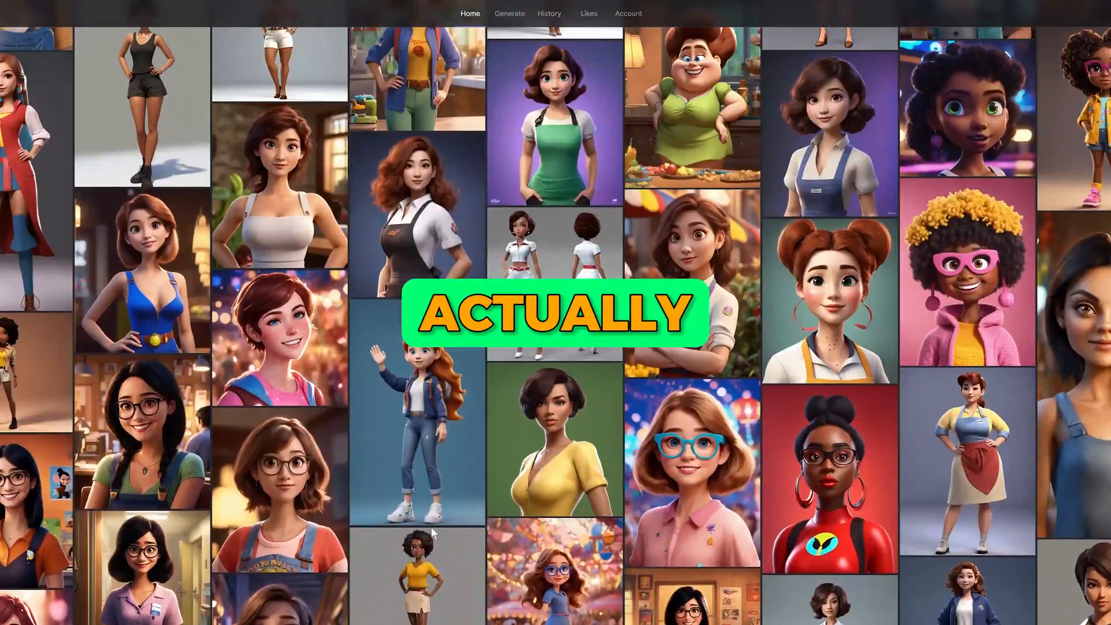
scroll(down, 3)
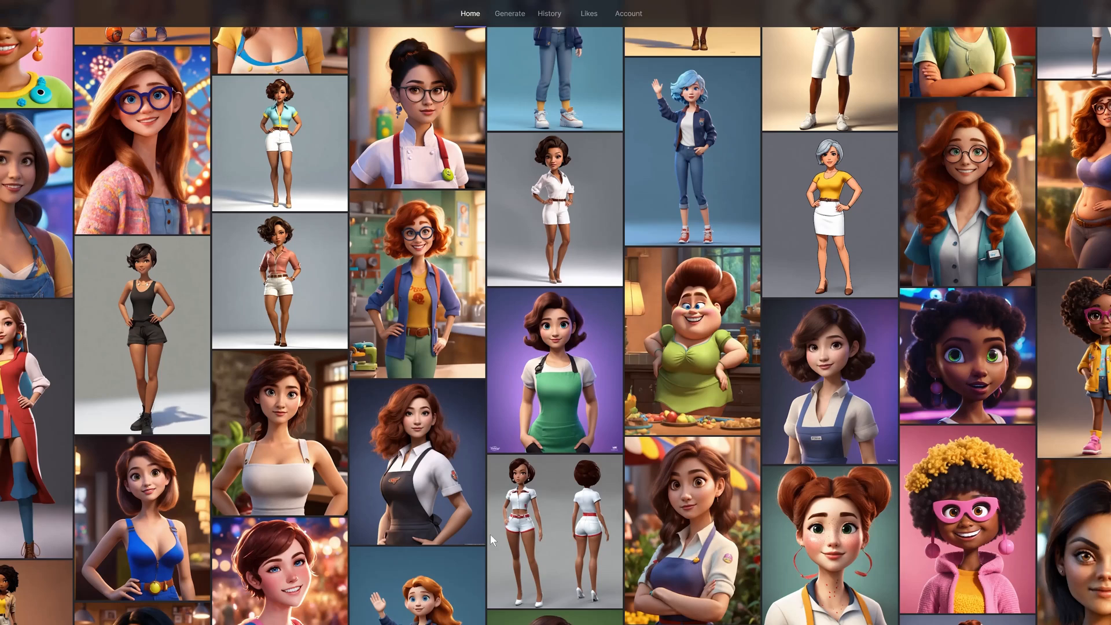
click(554, 354)
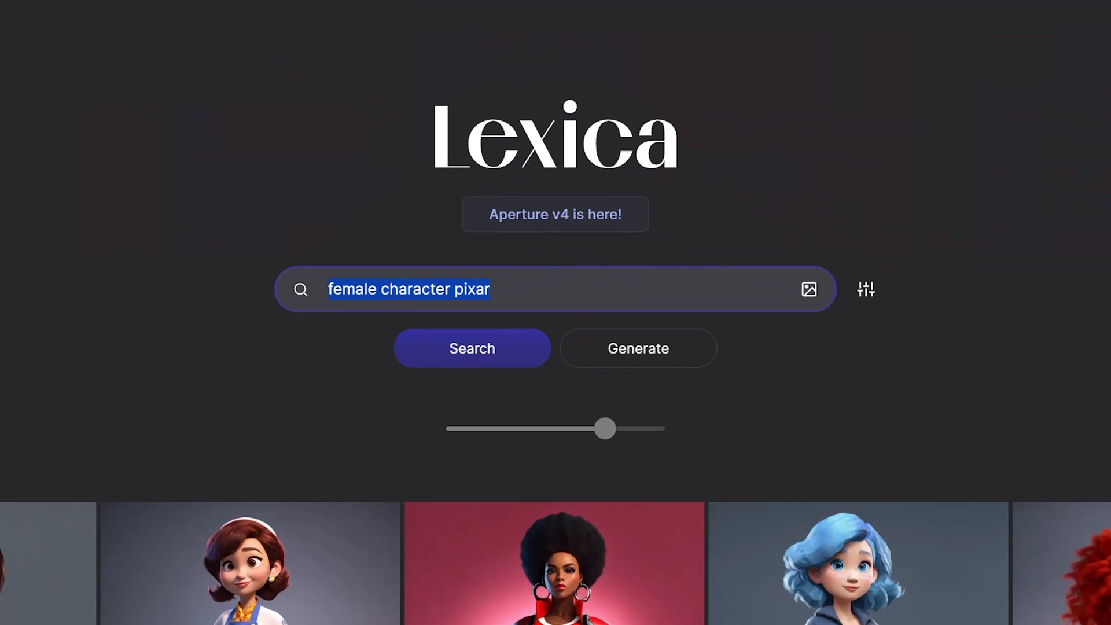
- Search Lexica for a living room and download the purple 80's living-room picture
text(livin)
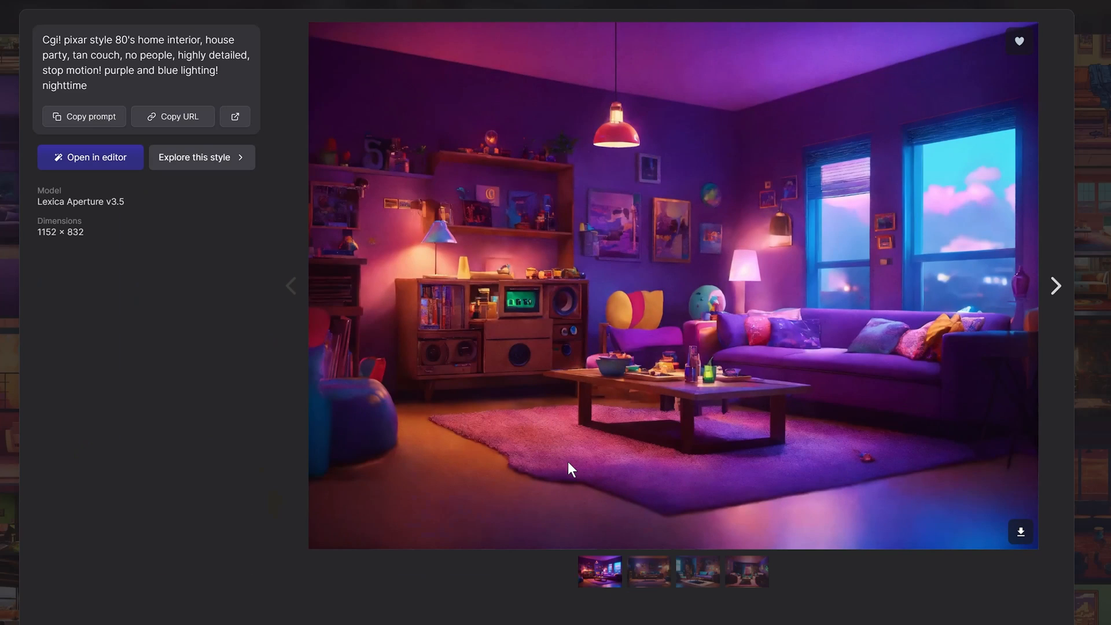
click(600, 571)
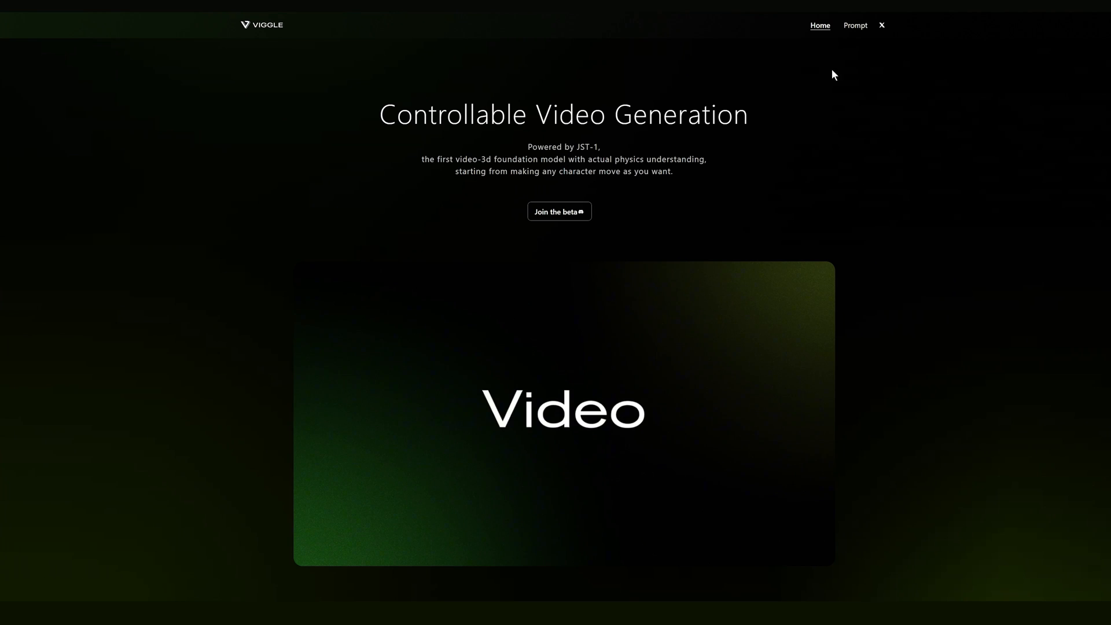
- Open Viggle's Prompt template gallery and browse template pages two through five
click(854, 26)
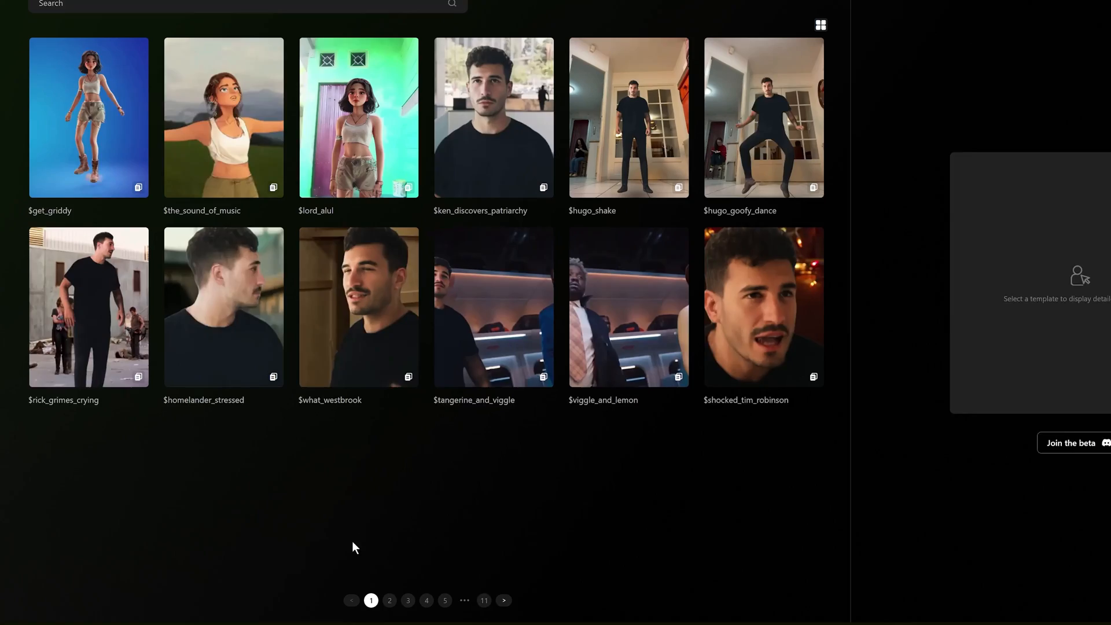
click(389, 600)
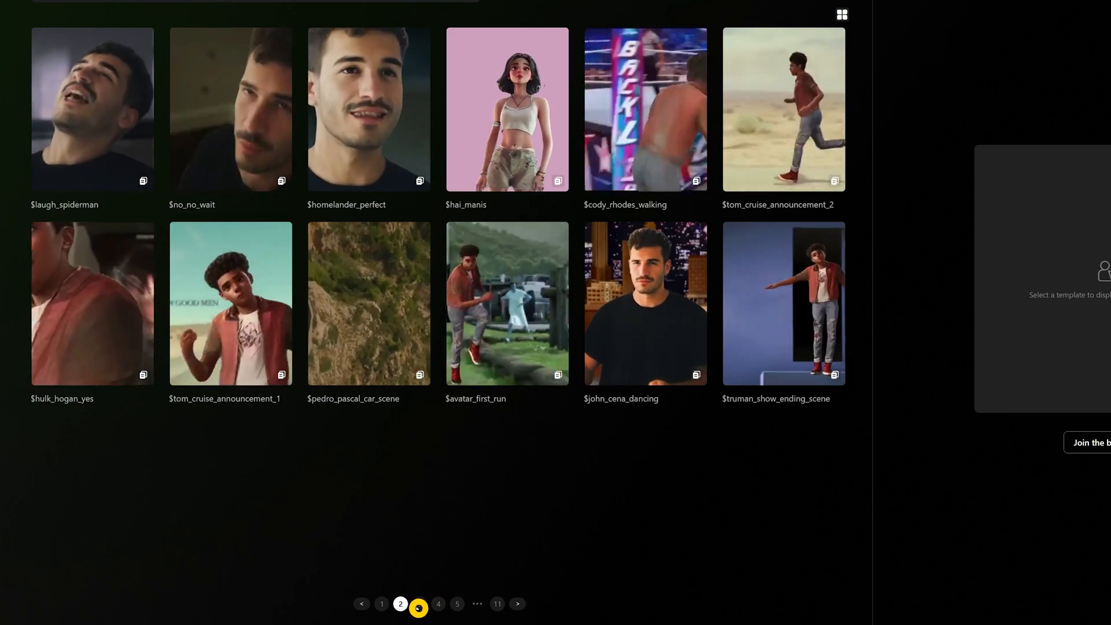
click(419, 603)
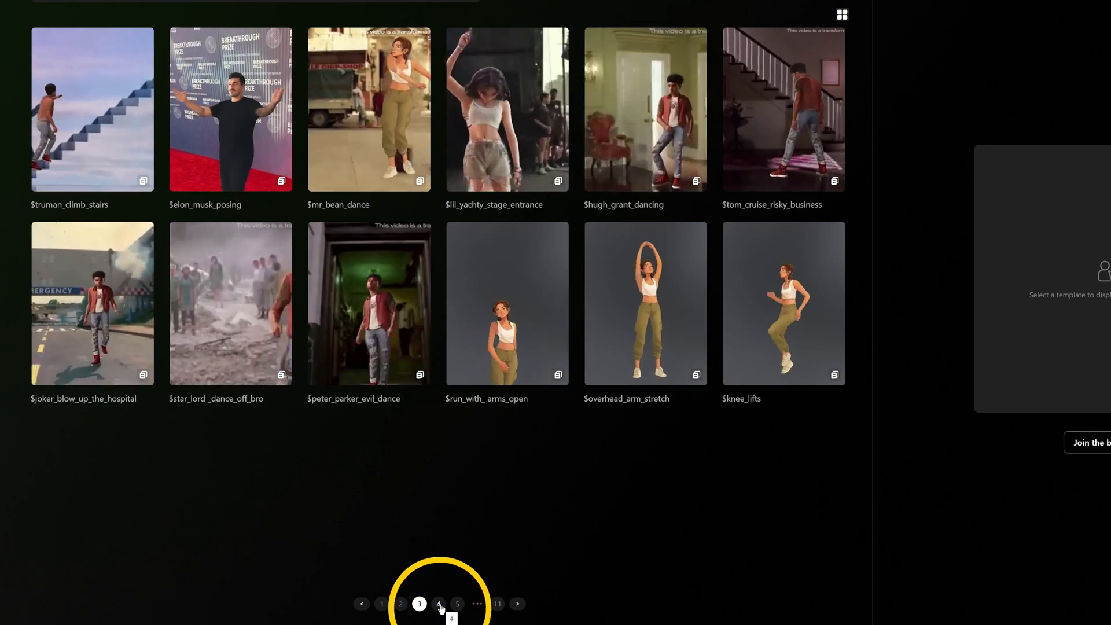
click(438, 603)
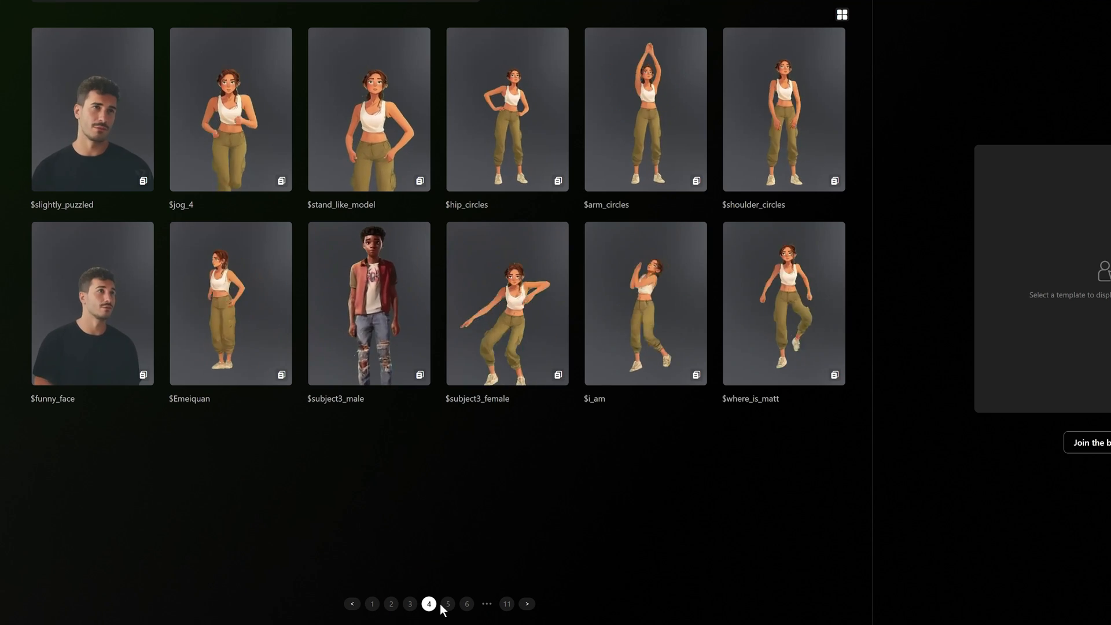
click(447, 603)
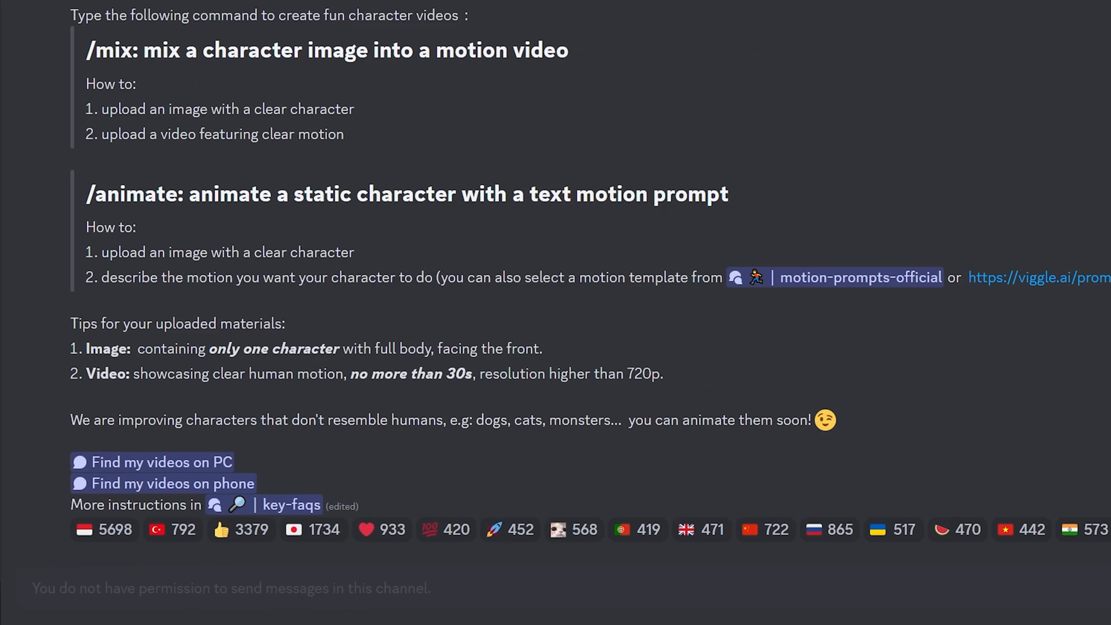
- Send a Viggle /animate request with the character image, $criss_cross motion, Green background and finetune
text(/anim)
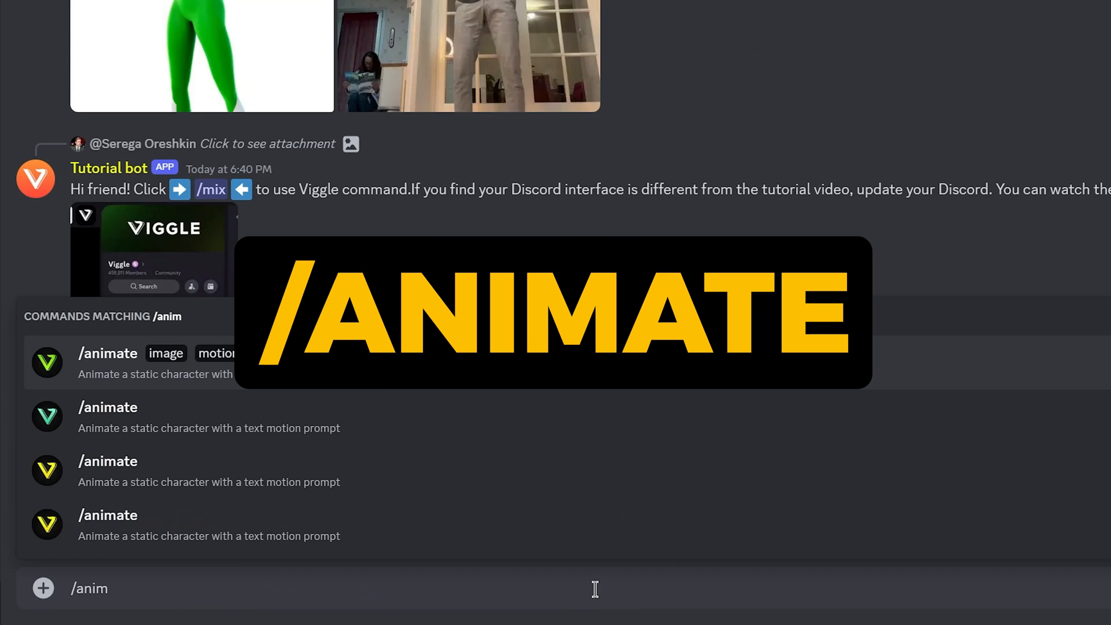
click(108, 353)
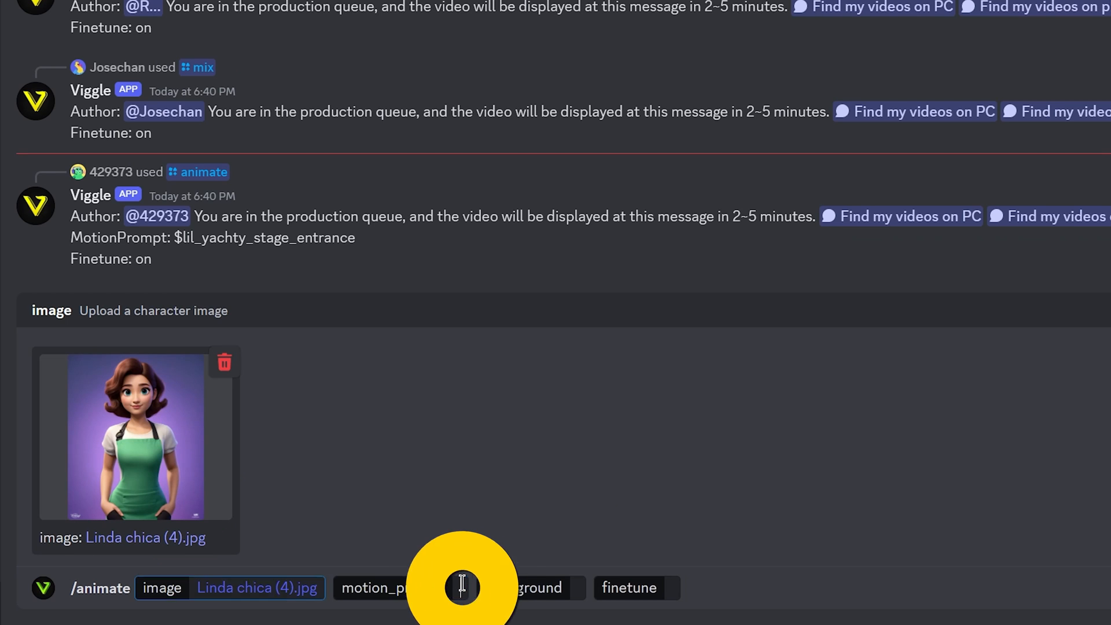
click(392, 587)
text($criss_cross)
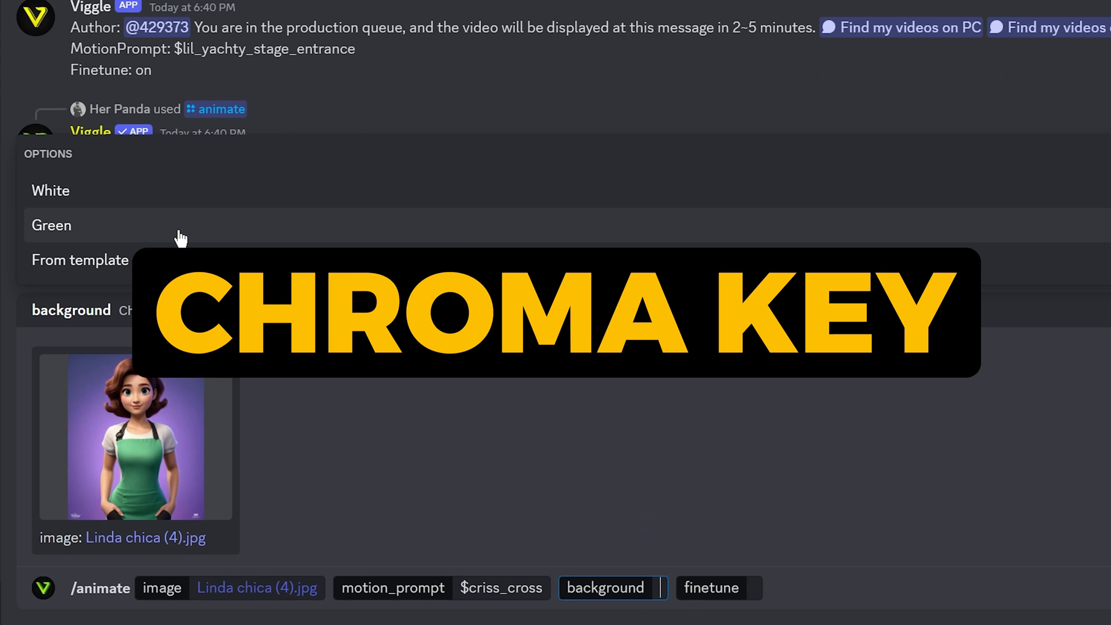
click(51, 225)
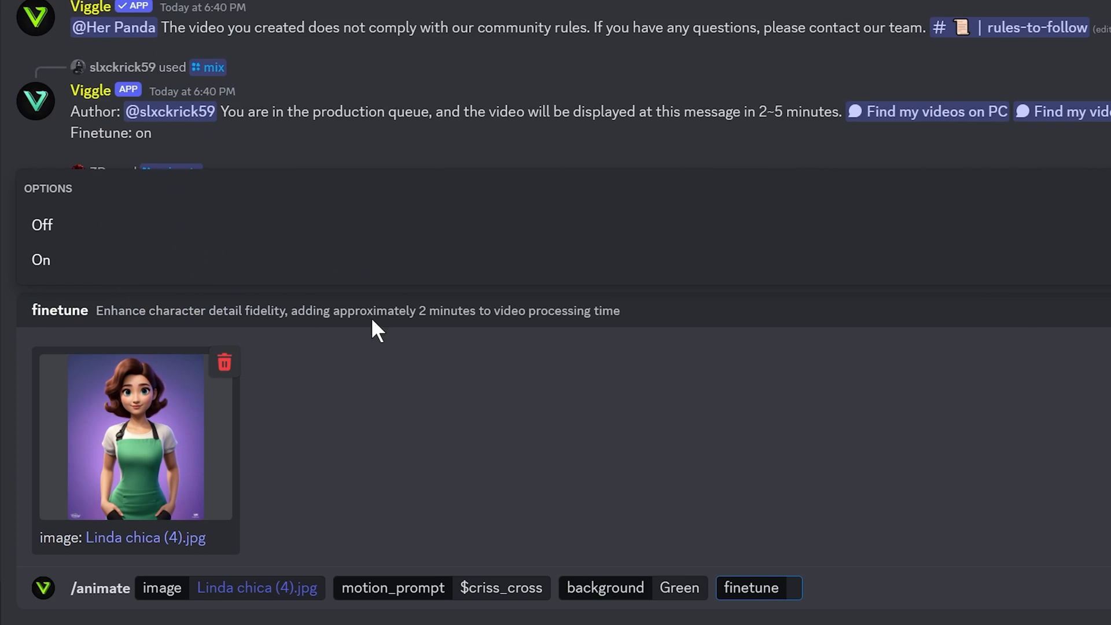
click(40, 259)
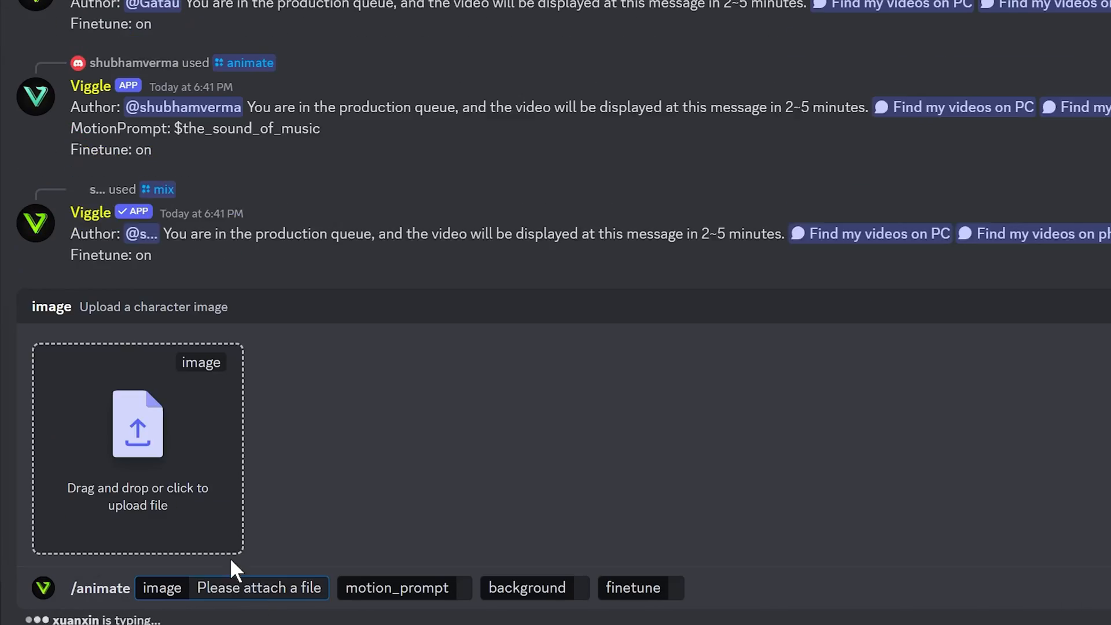
scroll(down, 3)
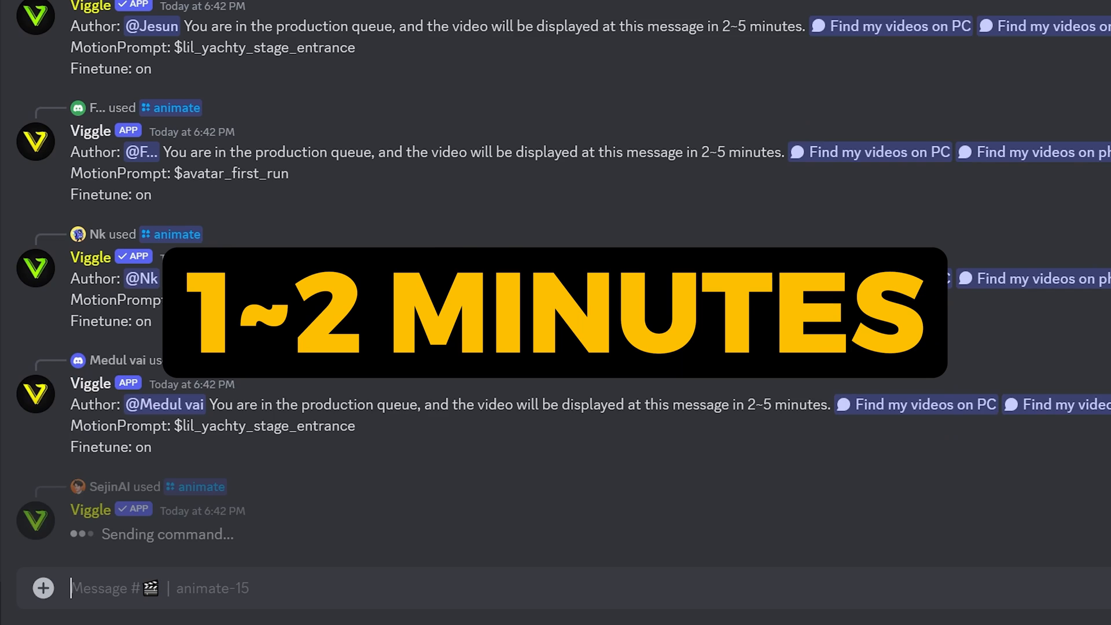
scroll(down, 3)
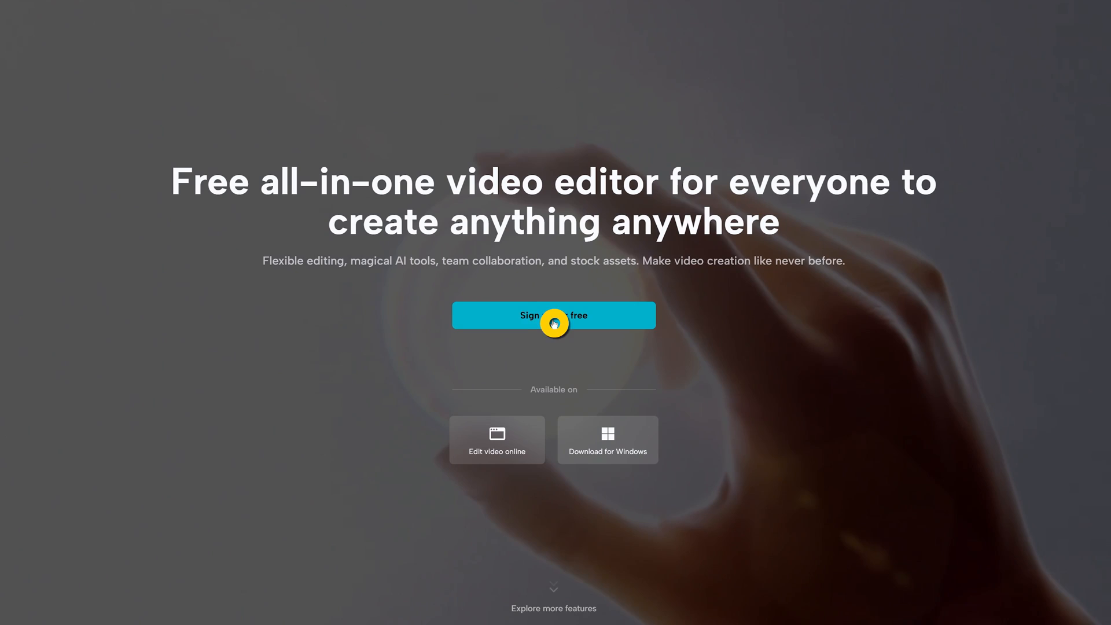
- Choose 'Sign up for free' on the CapCut homepage
click(553, 315)
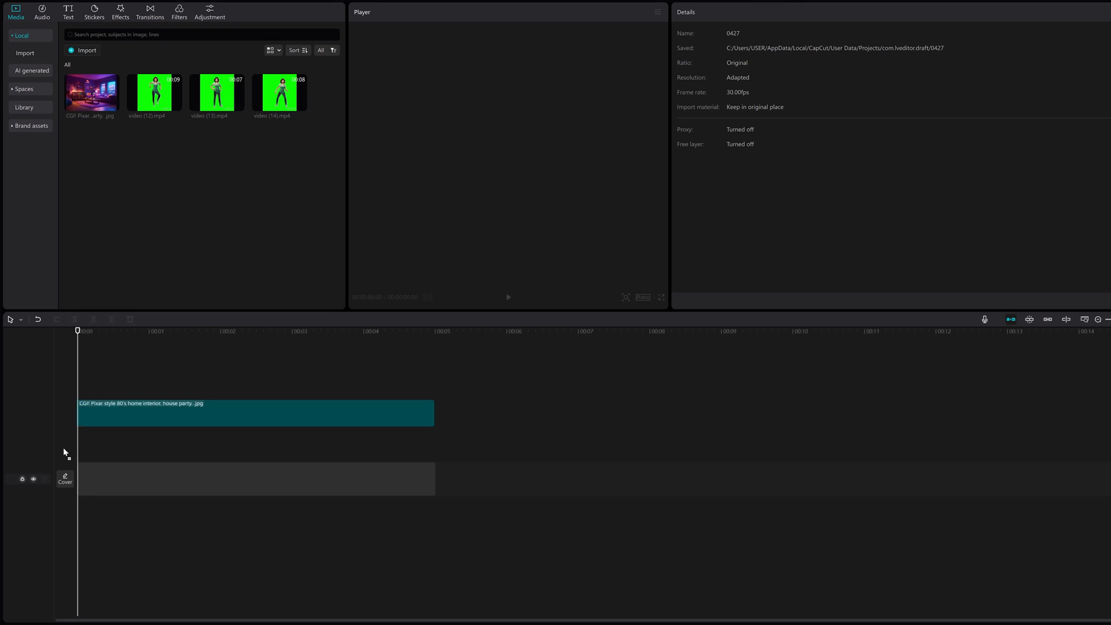
- Select the living-room background clip and set the canvas ratio to 16:9
click(256, 413)
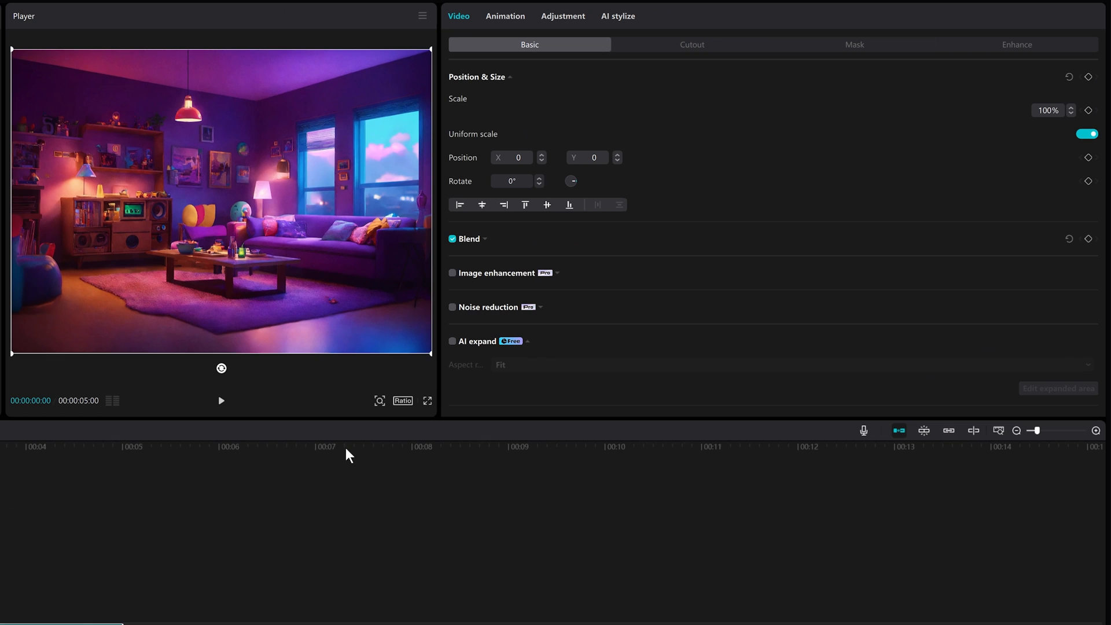
click(402, 400)
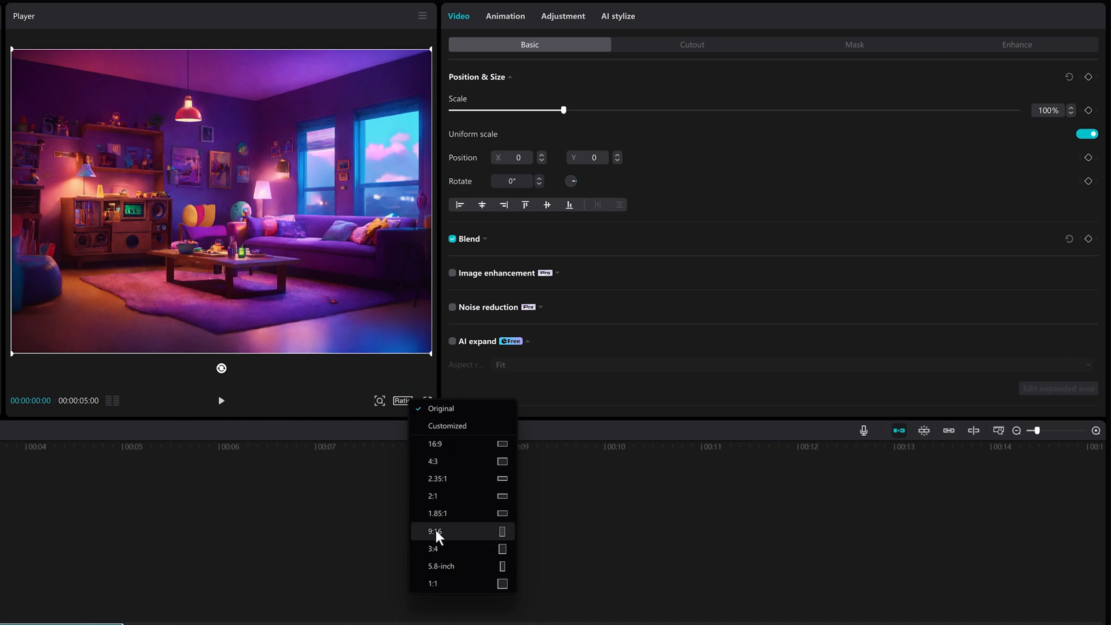
mouse_move(434, 443)
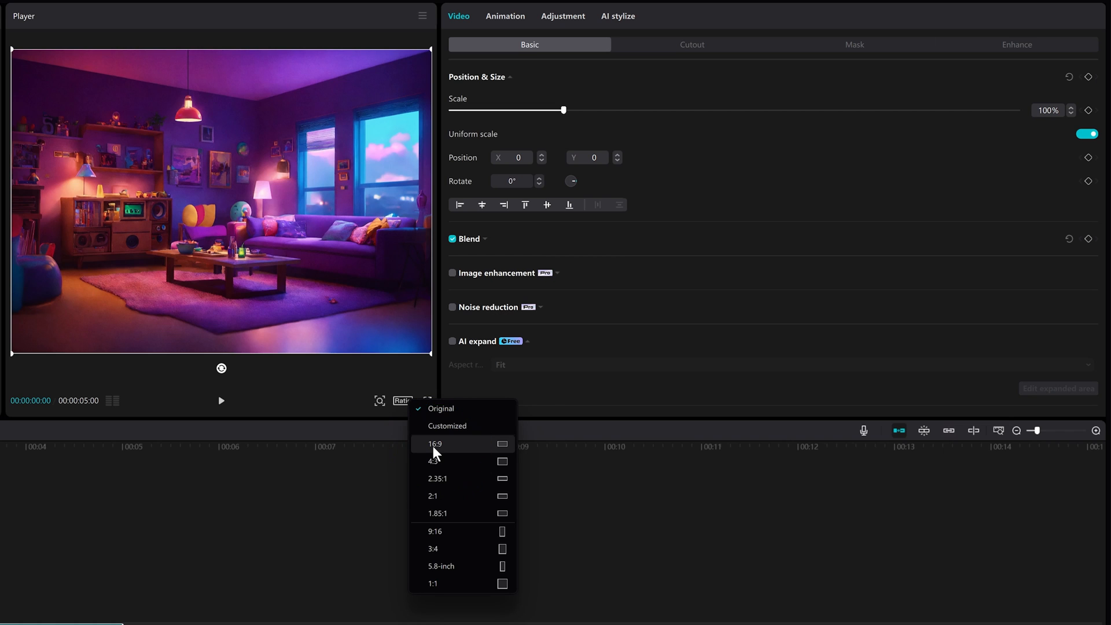
click(433, 443)
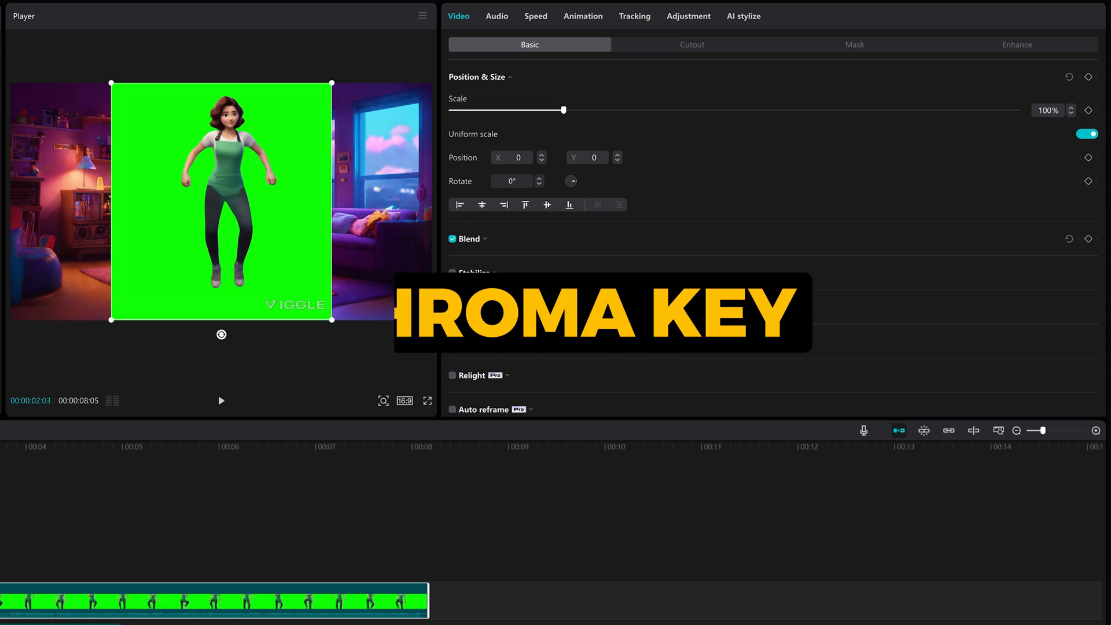
- Enable Chroma key on the dancer clip, sample the green backdrop, and set Strength to 34
click(691, 44)
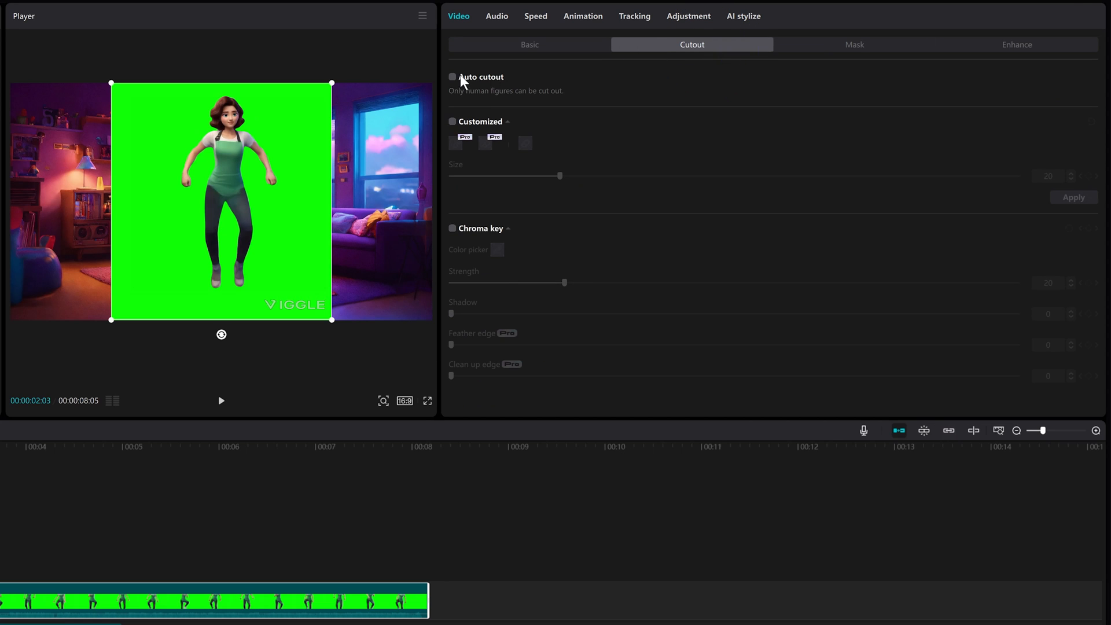
click(451, 227)
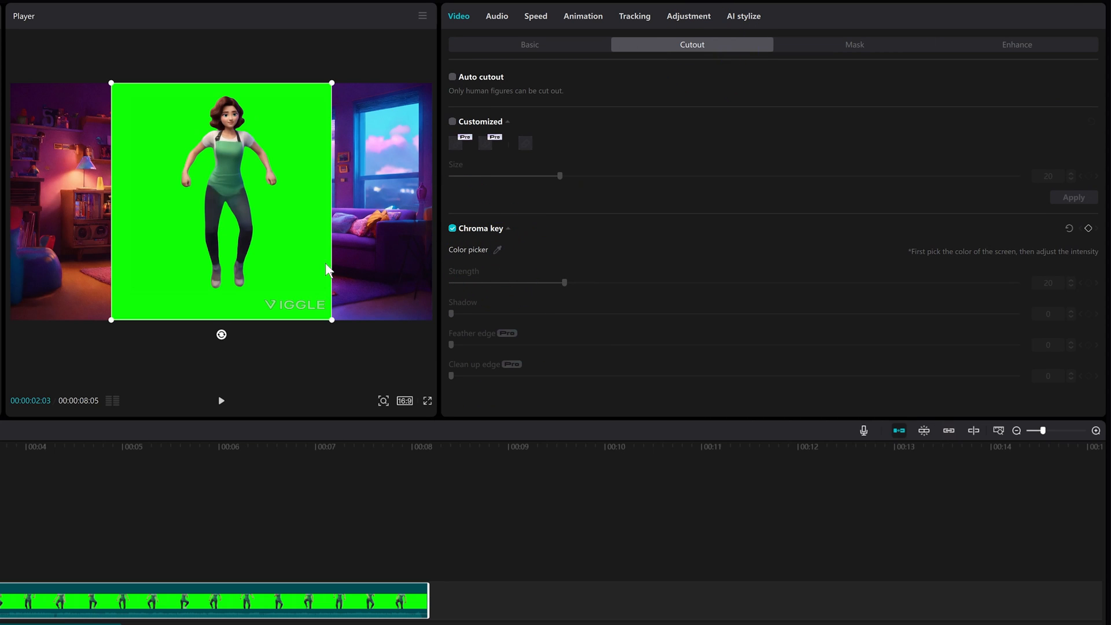
click(496, 249)
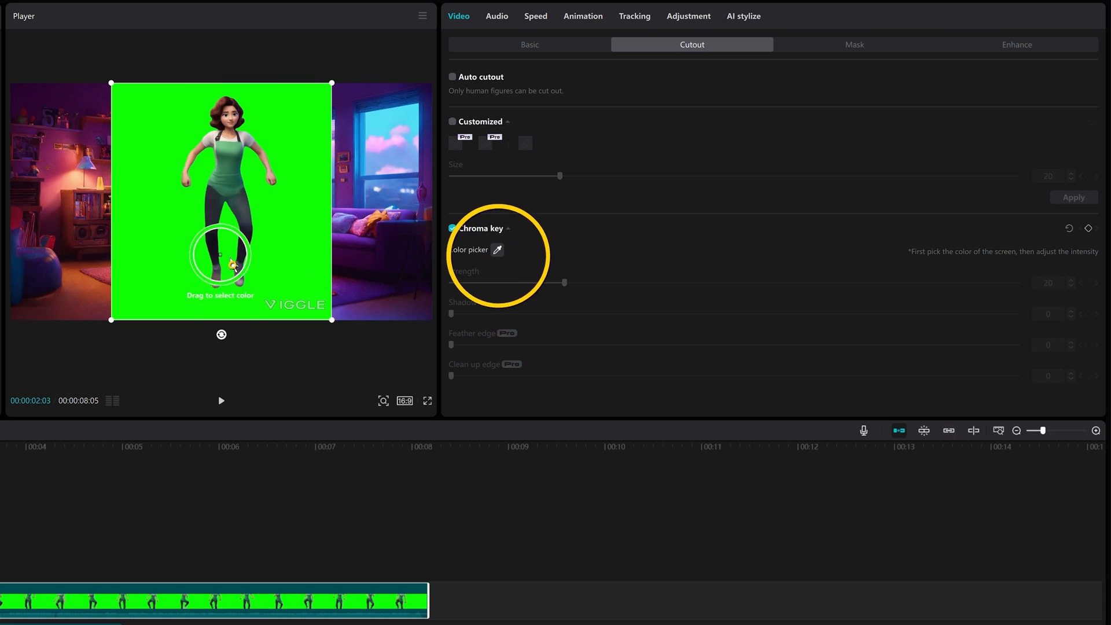
click(221, 259)
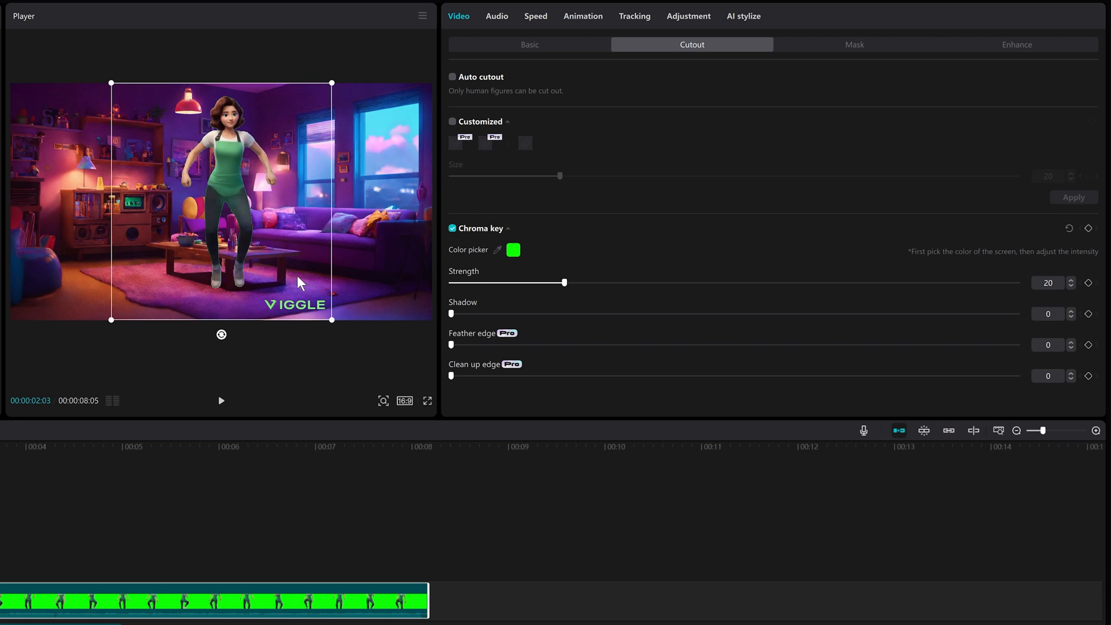
drag(564, 282, 612, 281)
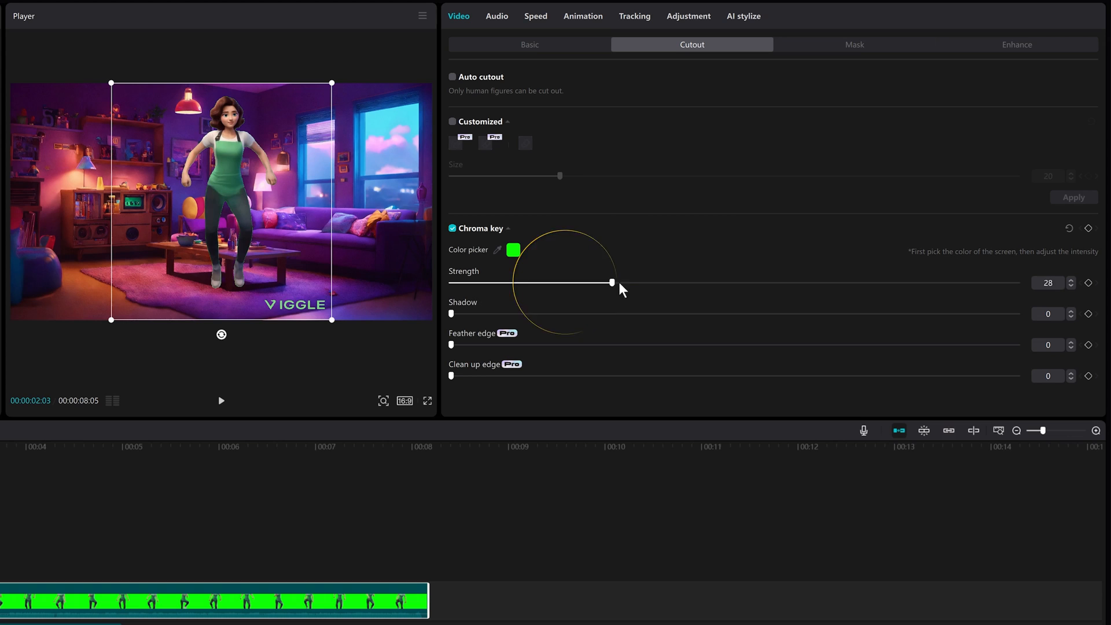
drag(611, 282, 648, 282)
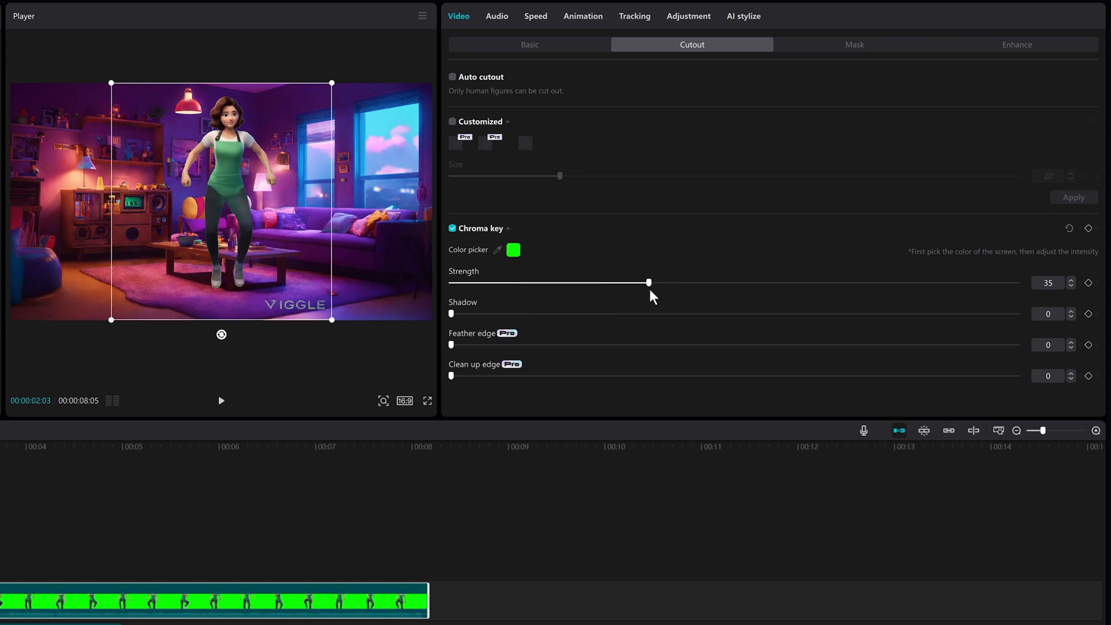
drag(648, 282, 644, 282)
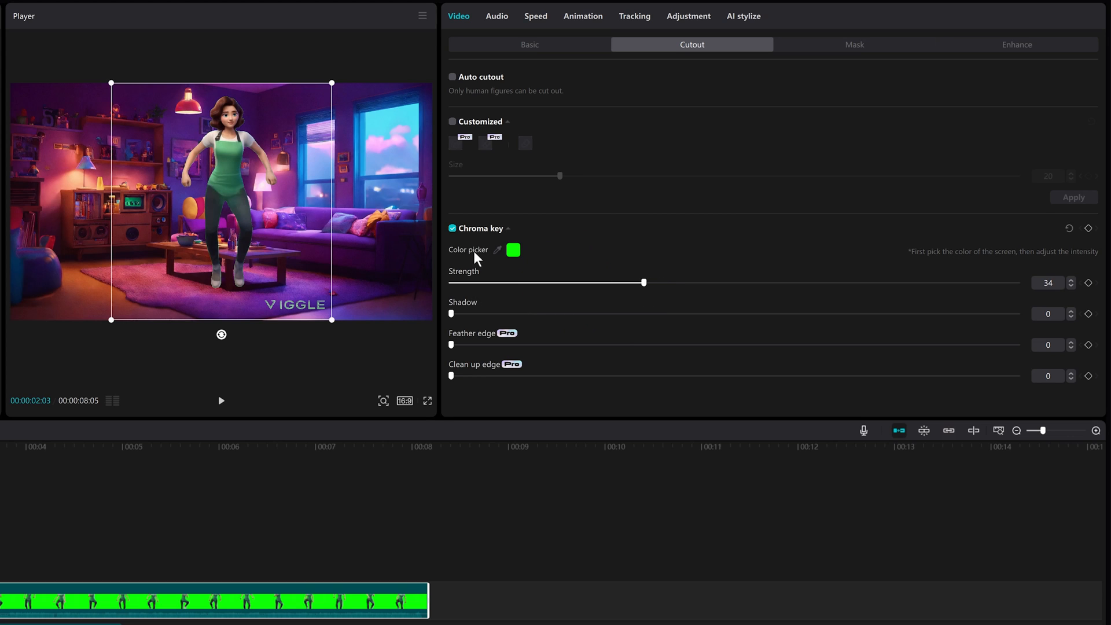
mouse_move(452, 77)
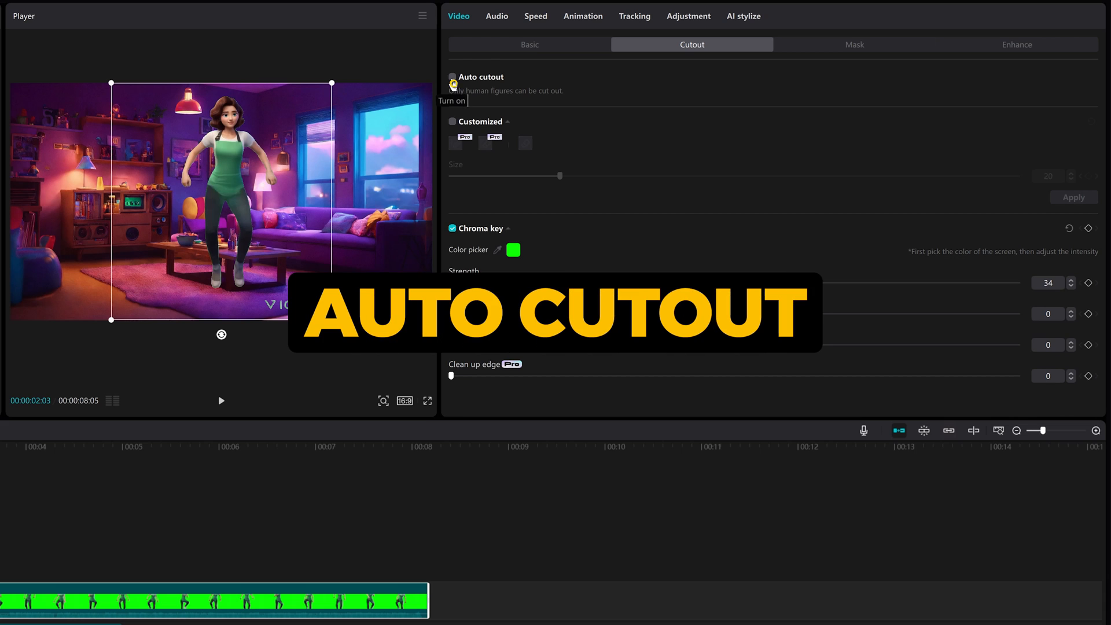
- Enable Auto cutout for the dancer clip and turn on Auto adjust in Adjustment
click(452, 77)
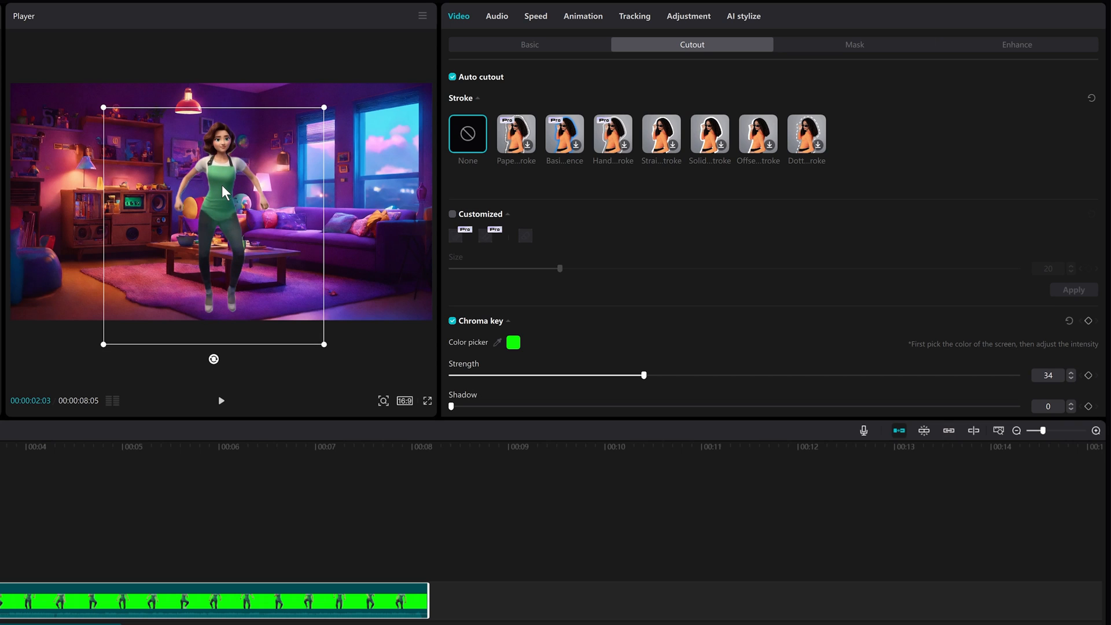
click(529, 44)
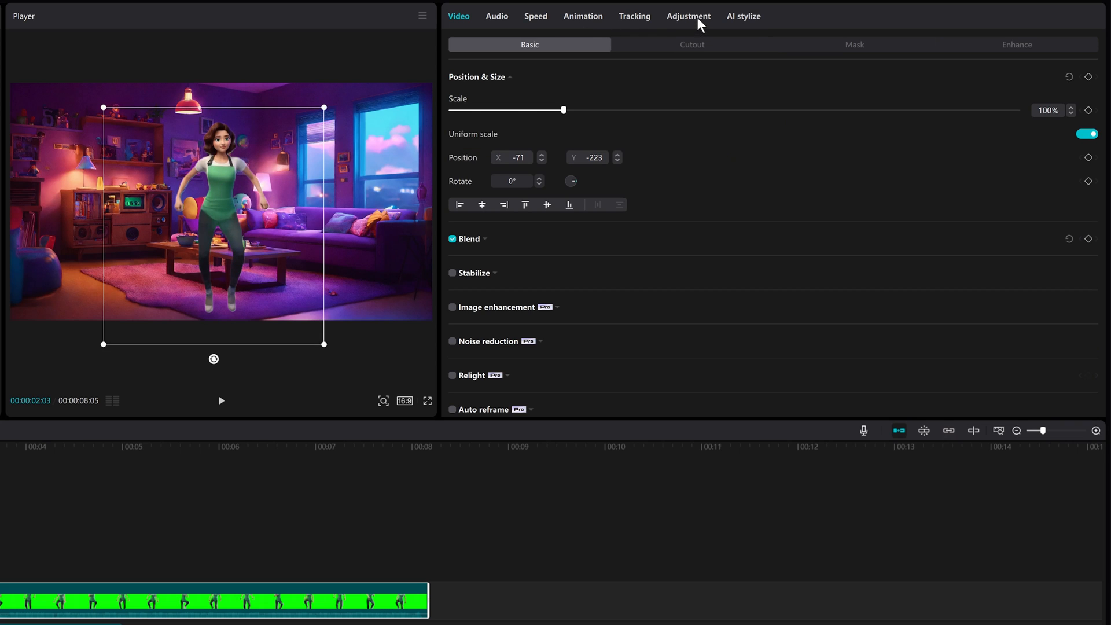
click(687, 16)
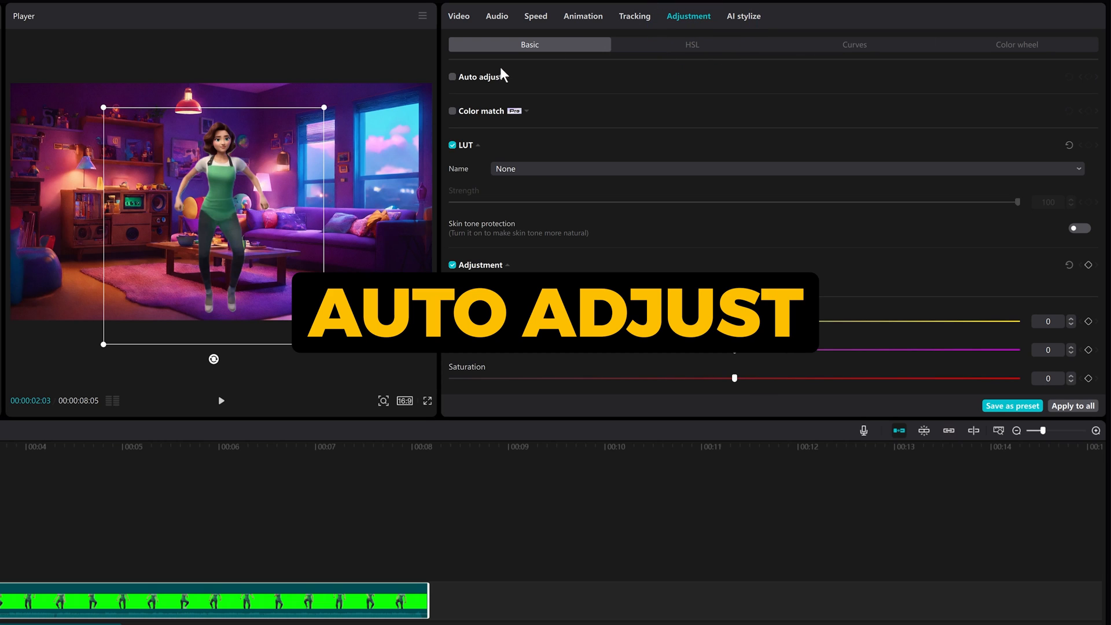
click(451, 76)
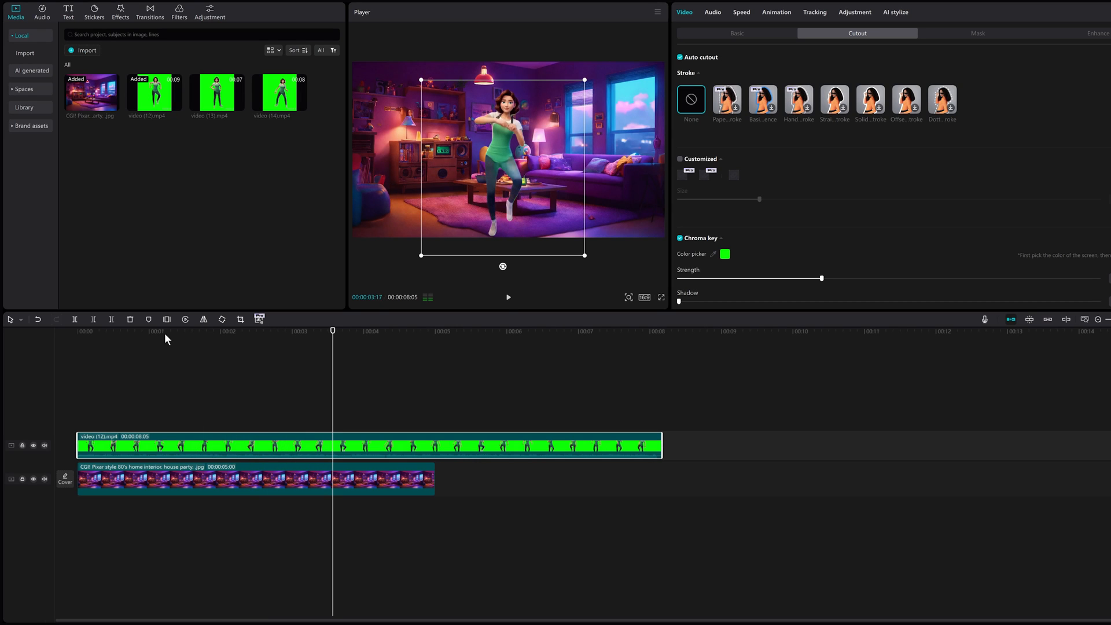
click(274, 445)
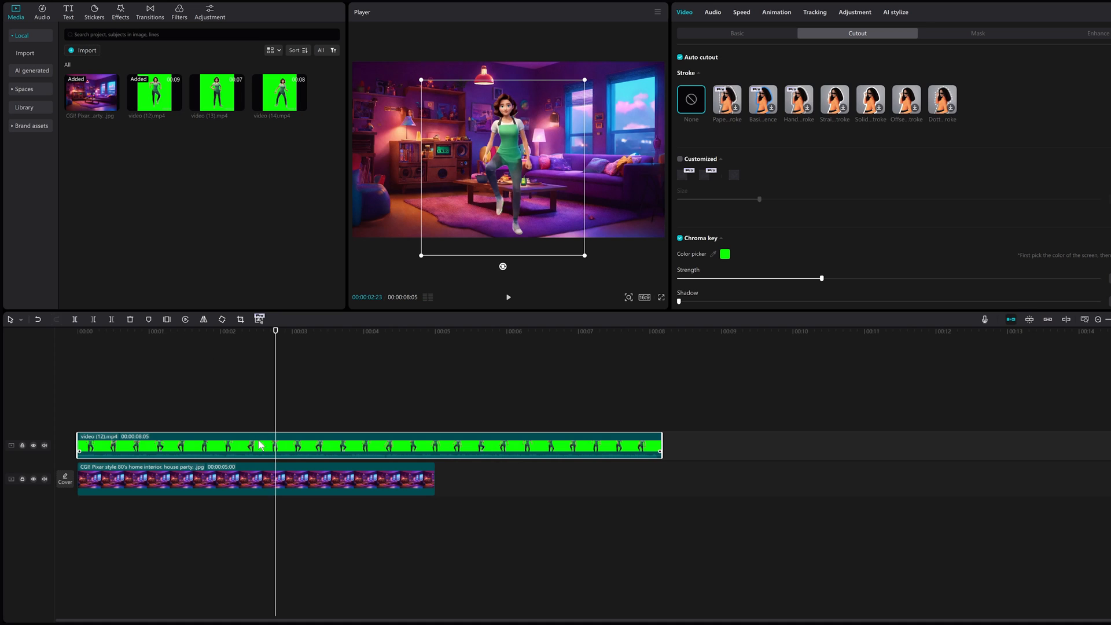
right_click(260, 445)
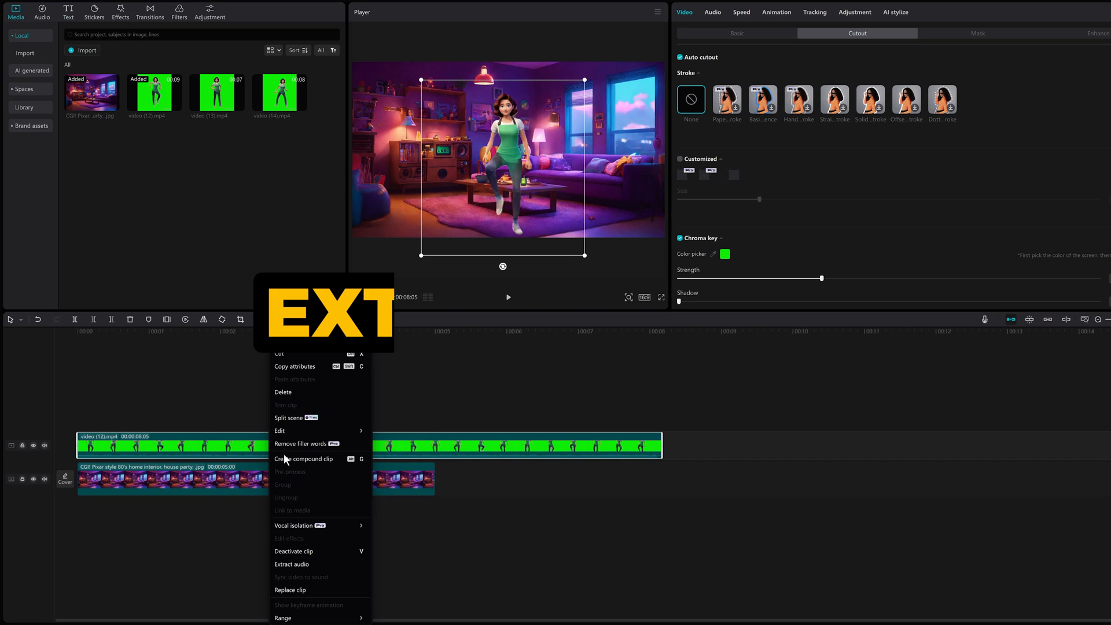
click(290, 564)
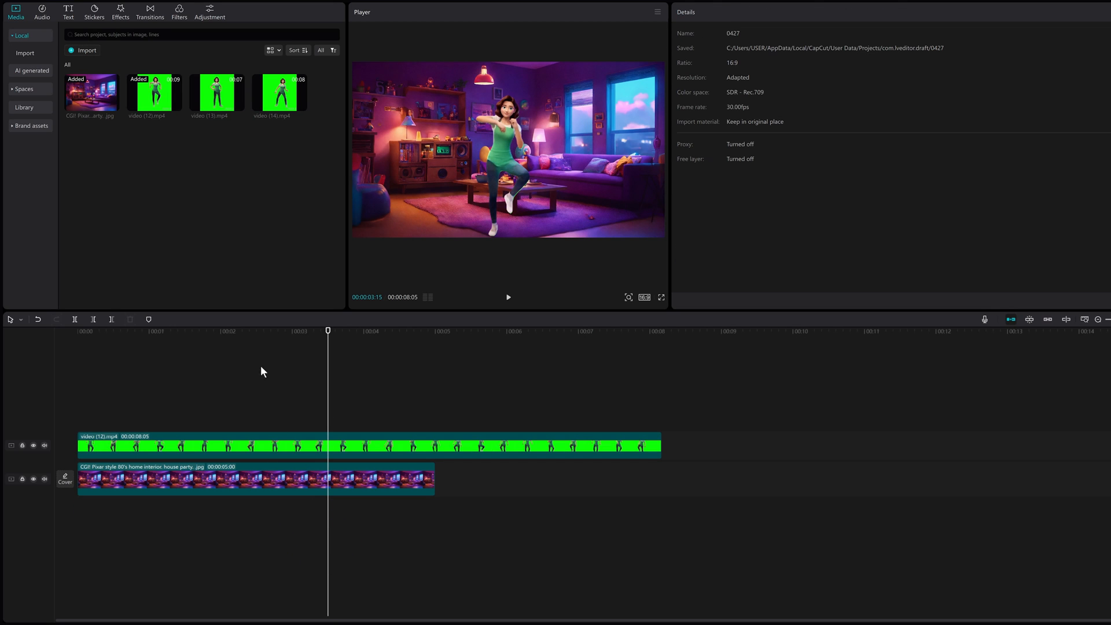
- Stretch the living-room background image clip to run under the full character clip
click(508, 297)
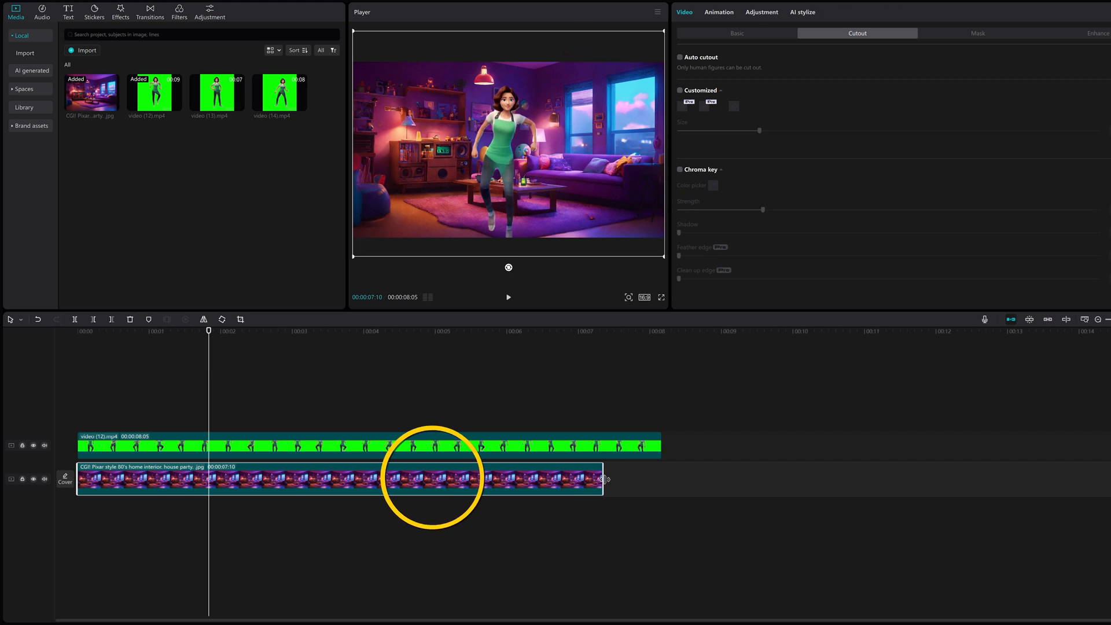
drag(602, 479, 1094, 480)
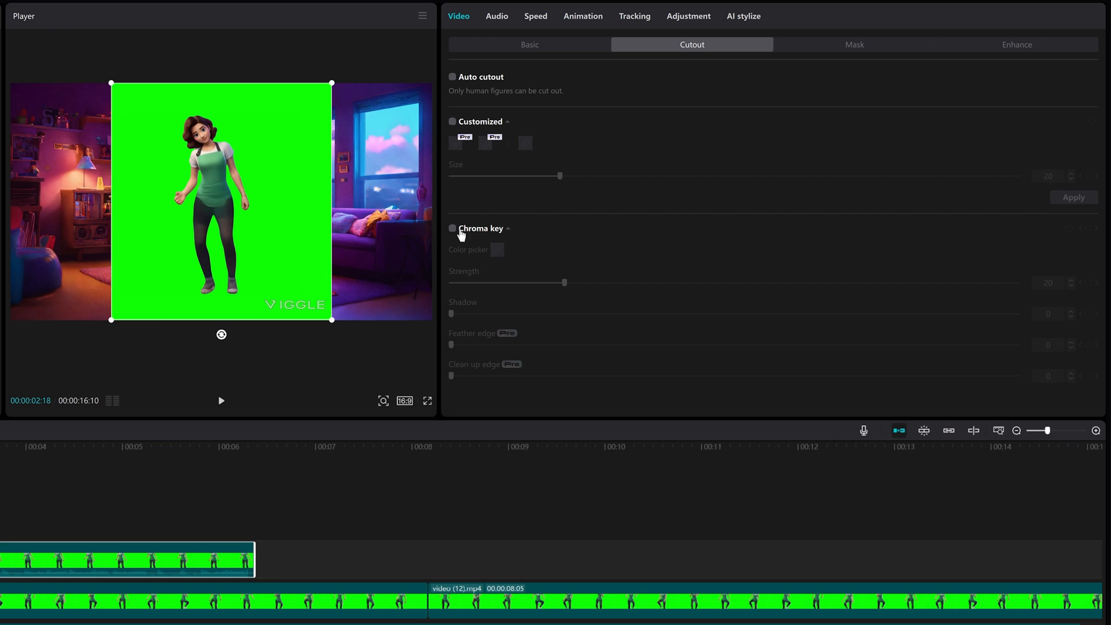
- Key the second dancer with Chroma key, Auto cutout and strength 34, then sample the third clip's green
click(451, 228)
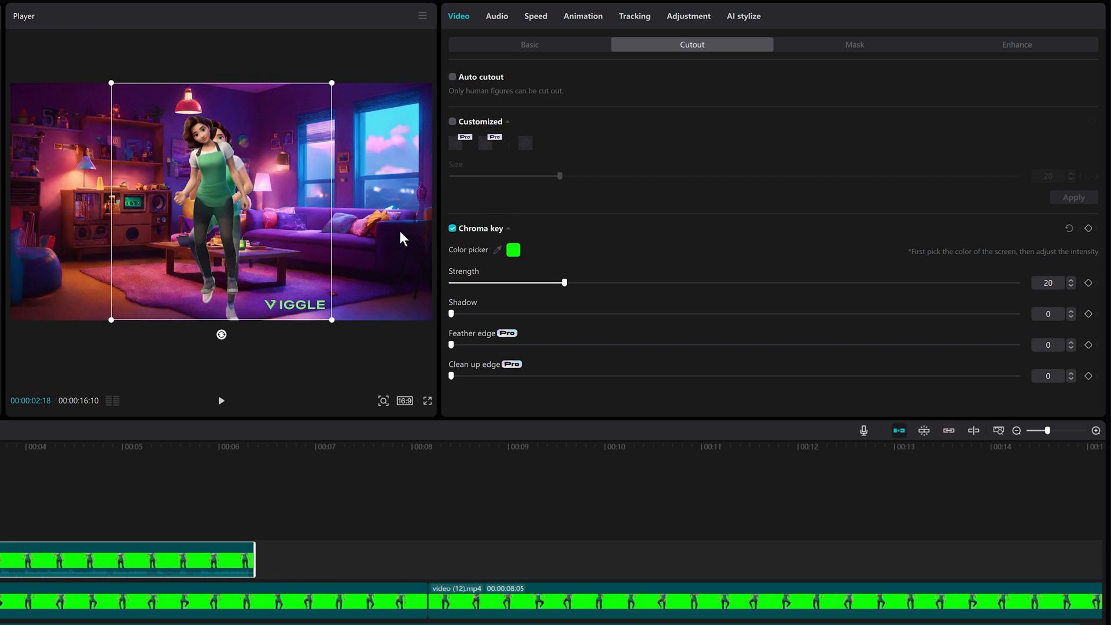
click(452, 77)
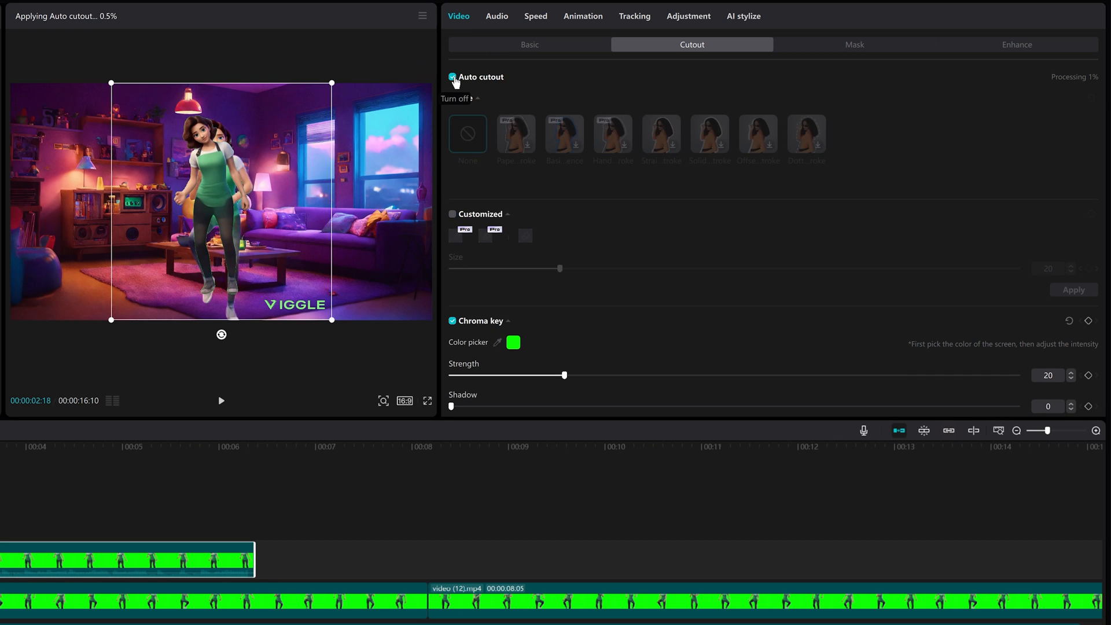
drag(563, 375, 605, 374)
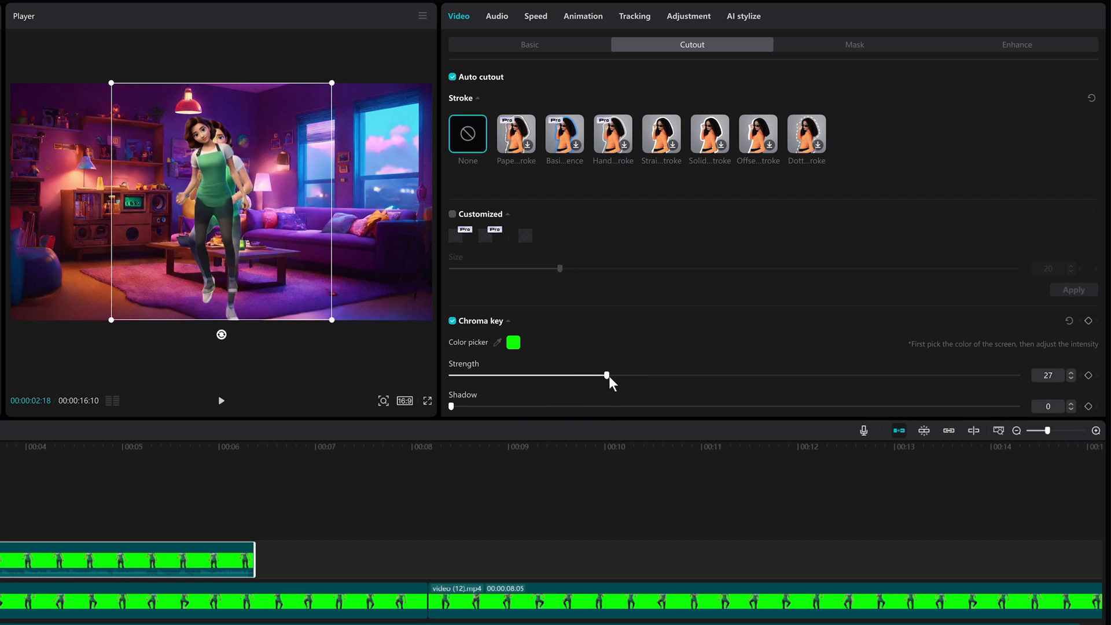
drag(606, 374, 643, 374)
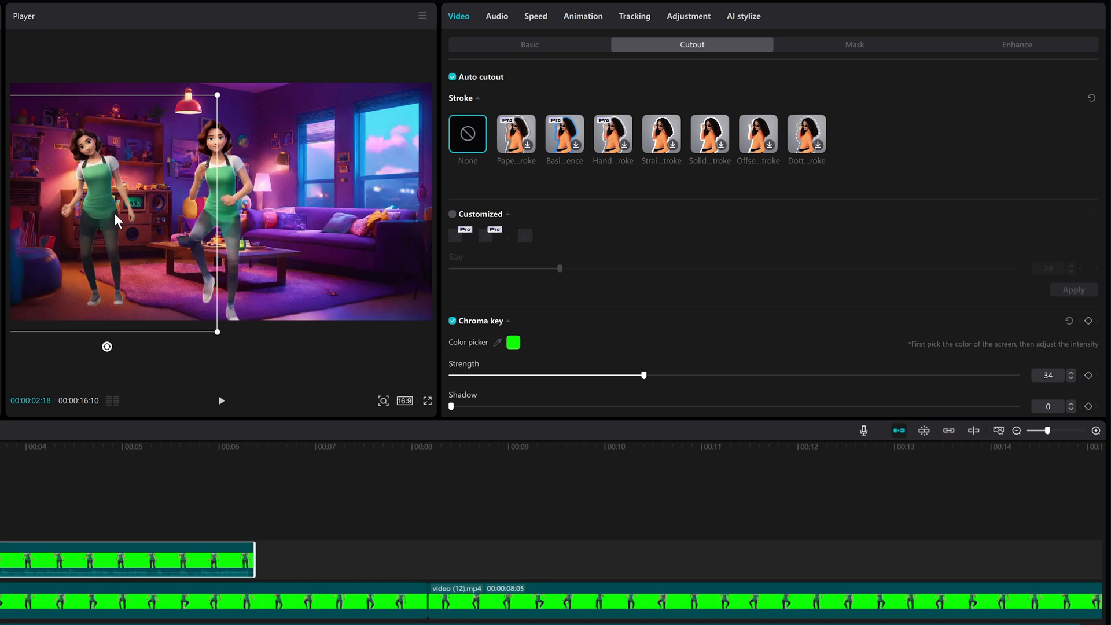
click(688, 15)
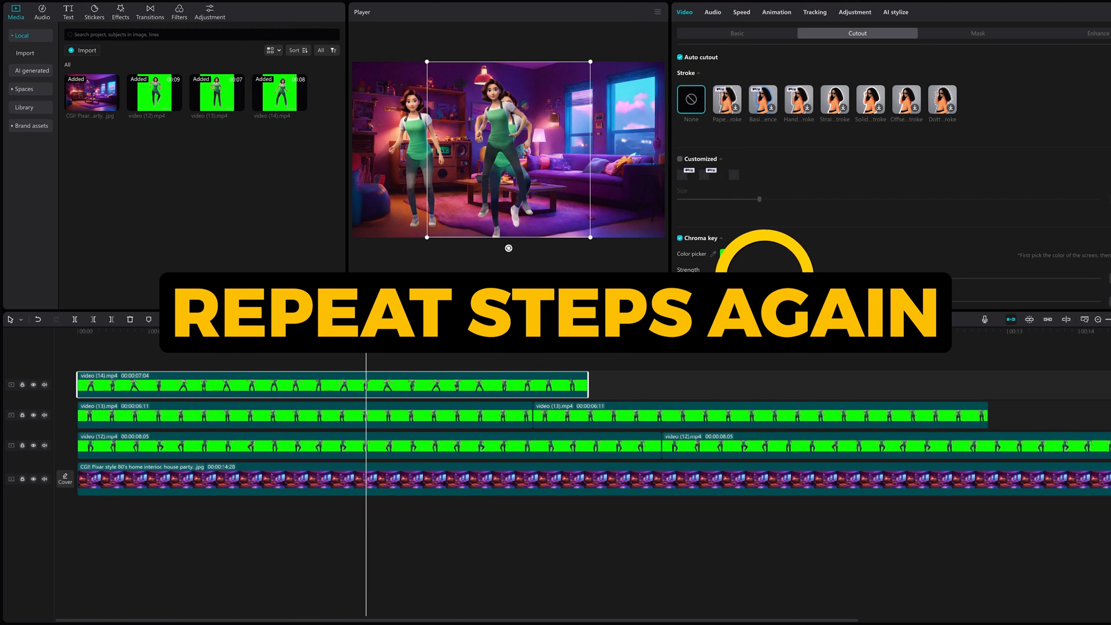
click(854, 12)
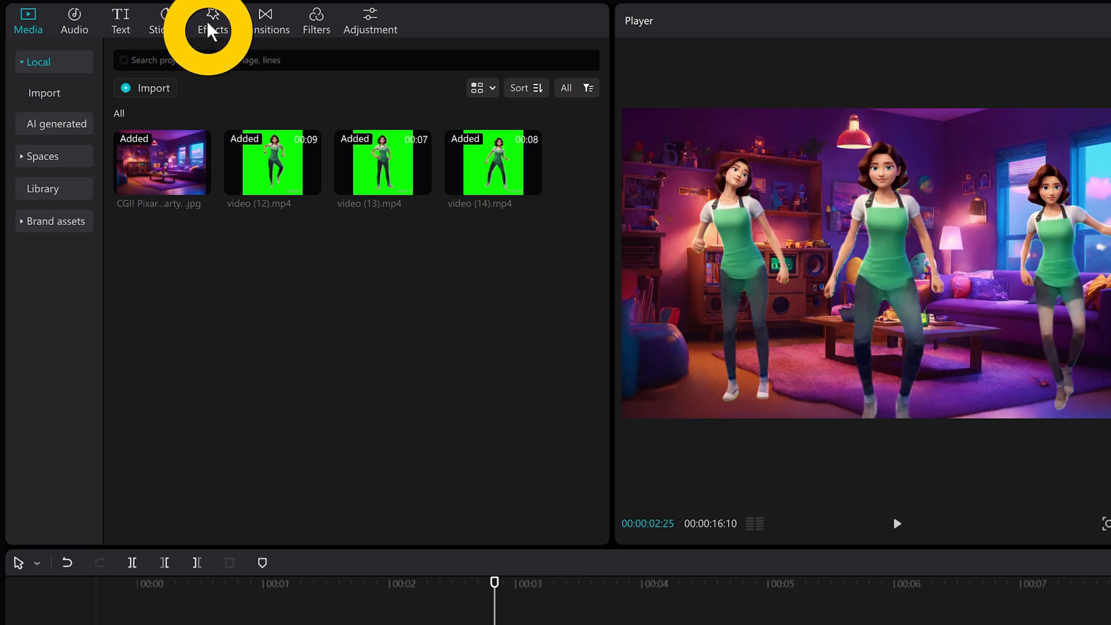
- Browse the trending video effects in the Effects library
click(212, 20)
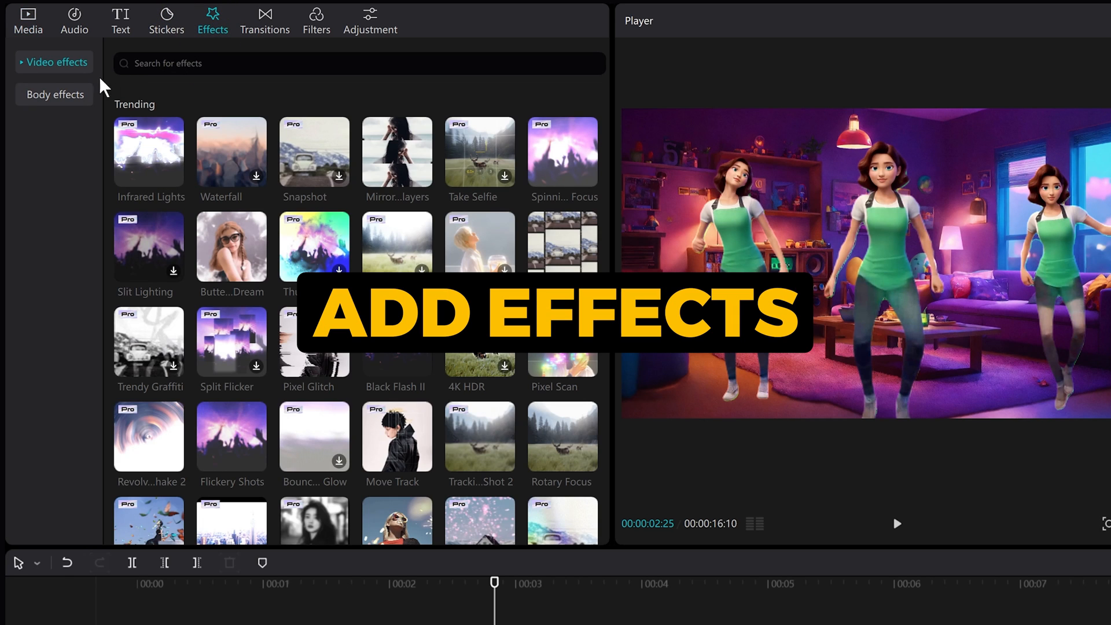
click(54, 62)
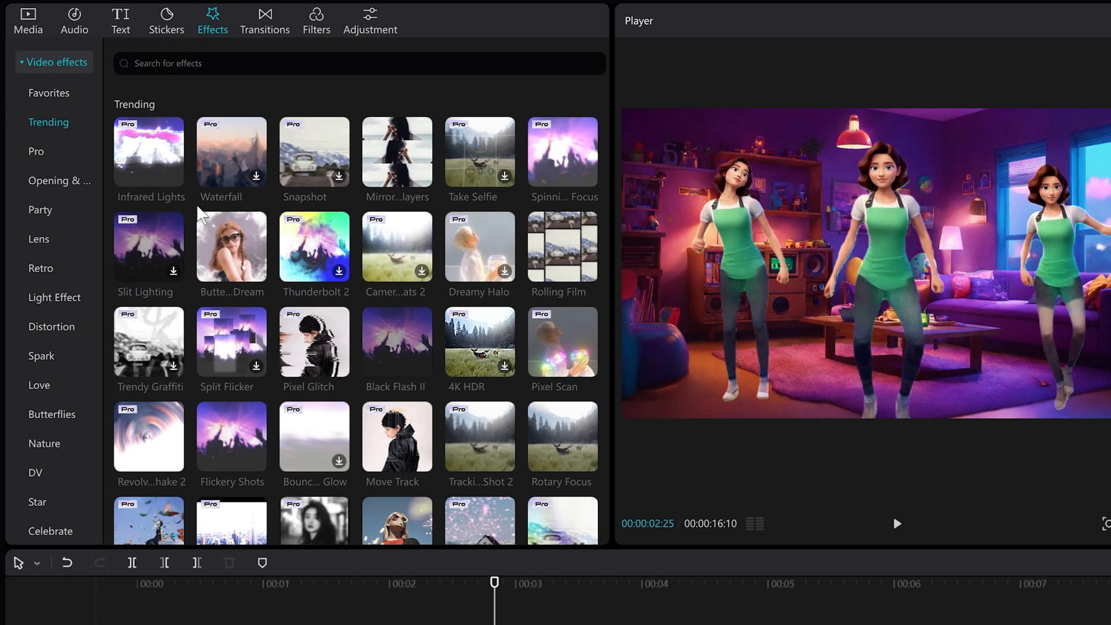
scroll(down, 3)
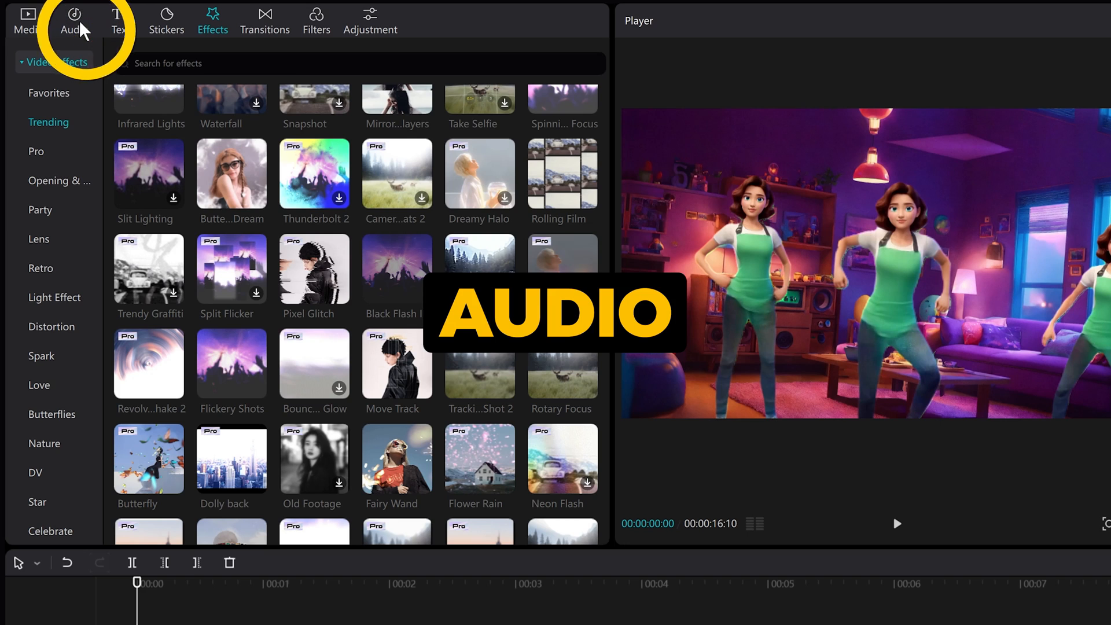
- Search the music library for 'EDM', add the song, and scrub to about one second
click(74, 21)
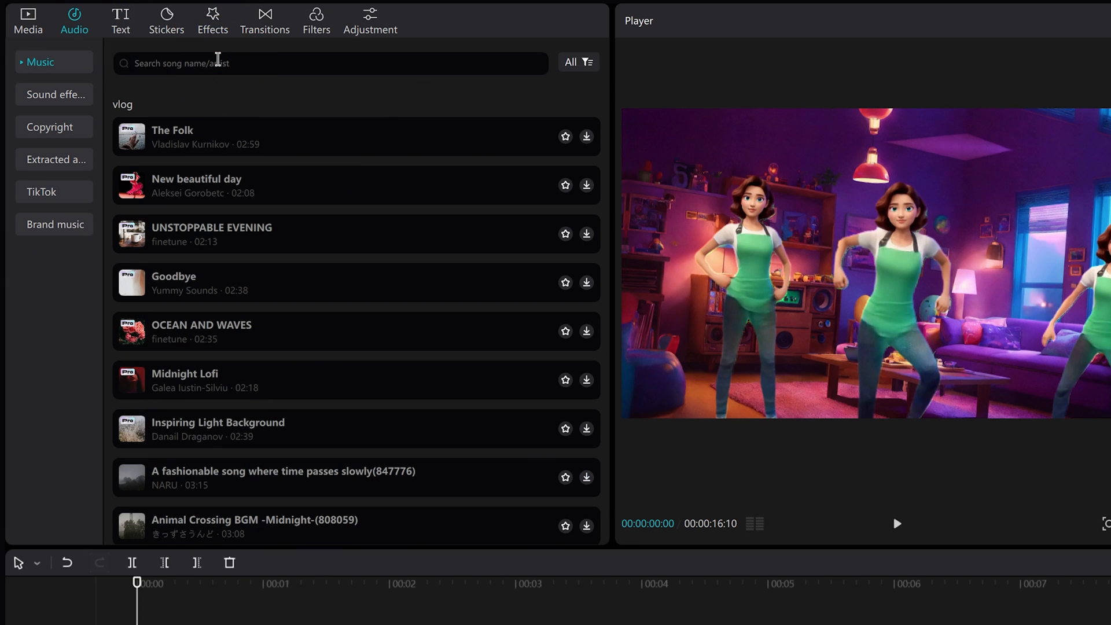
text(EDM)
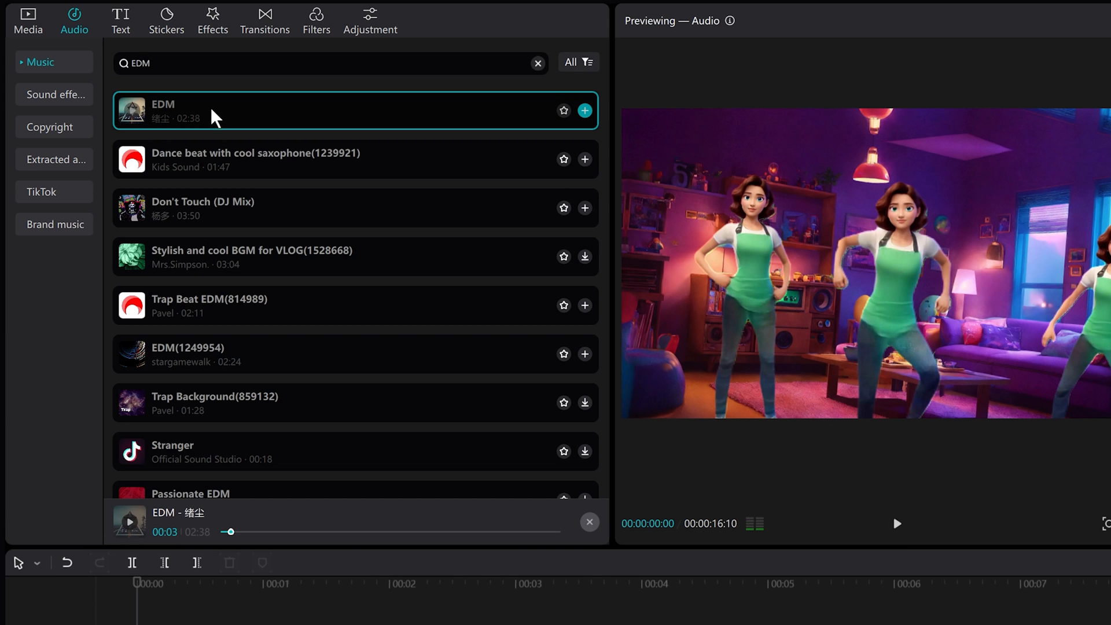
click(584, 110)
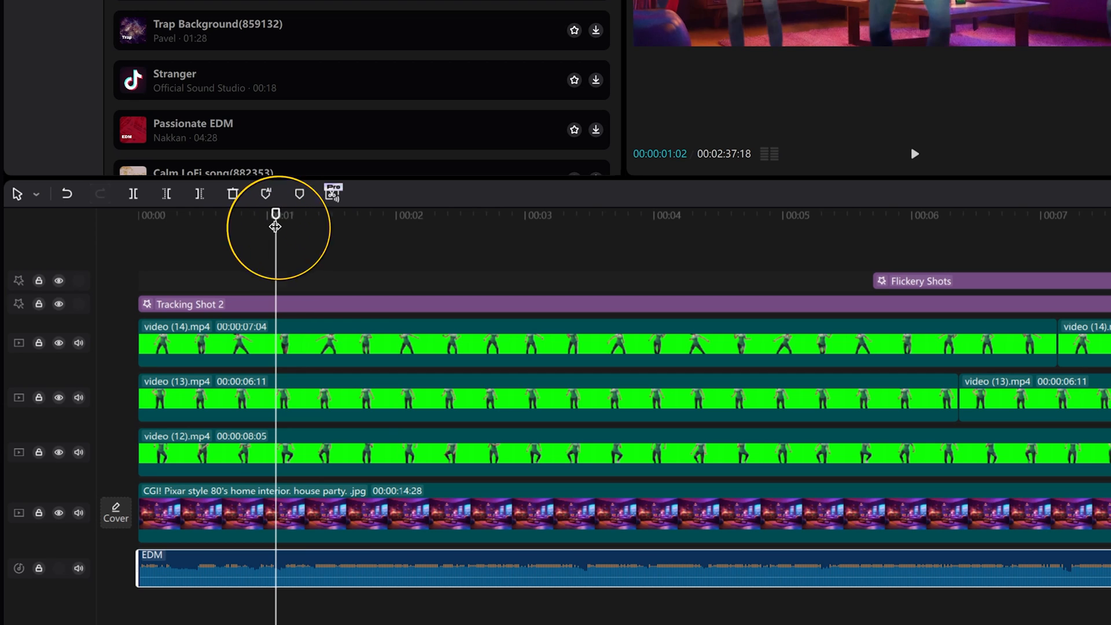
drag(275, 215, 412, 214)
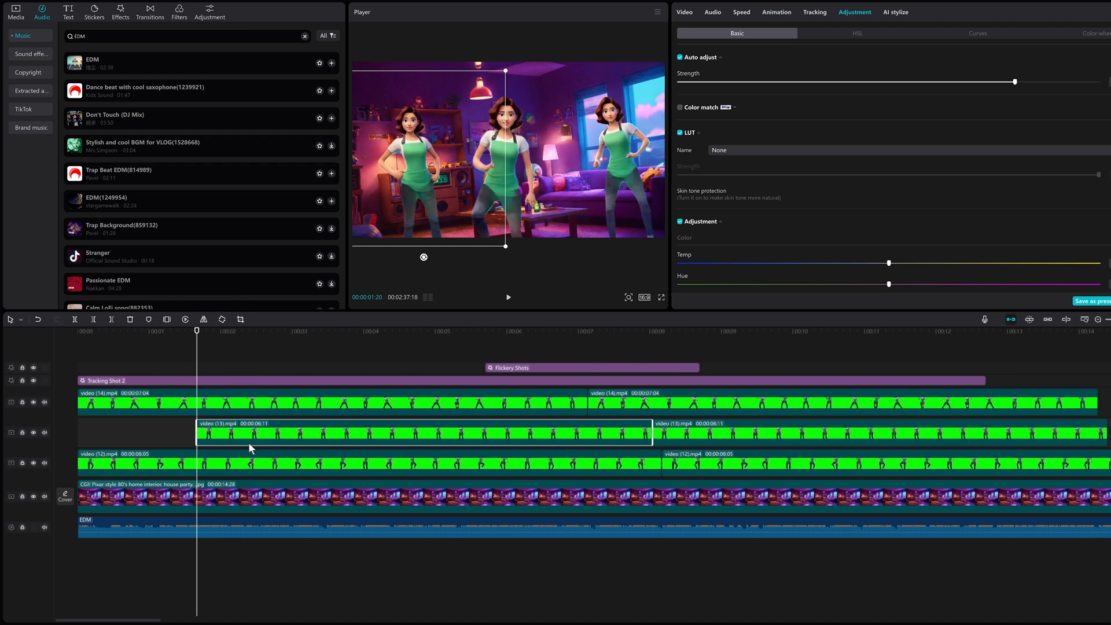
- Step forward two frames and keyframe video (13) at 100% opacity
key(Right)
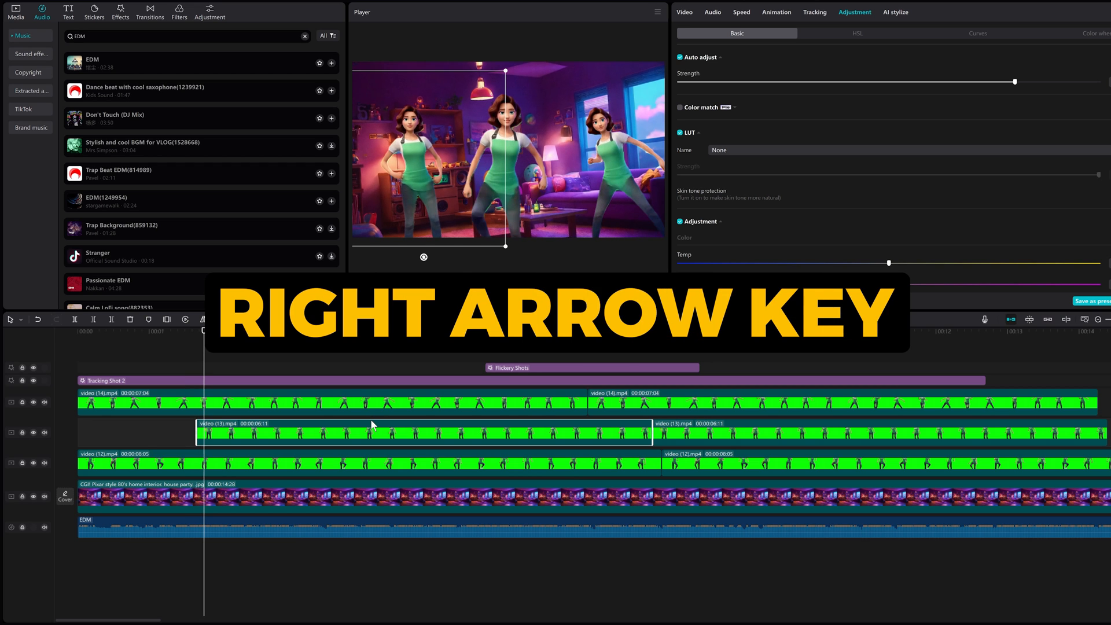
key(Right)
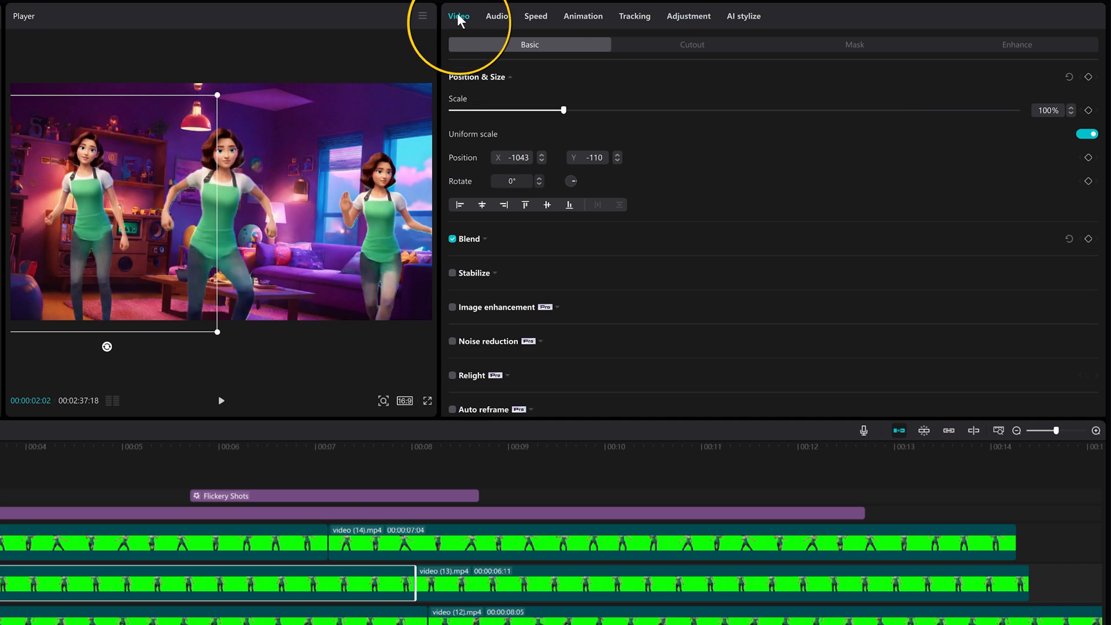
scroll(down, 3)
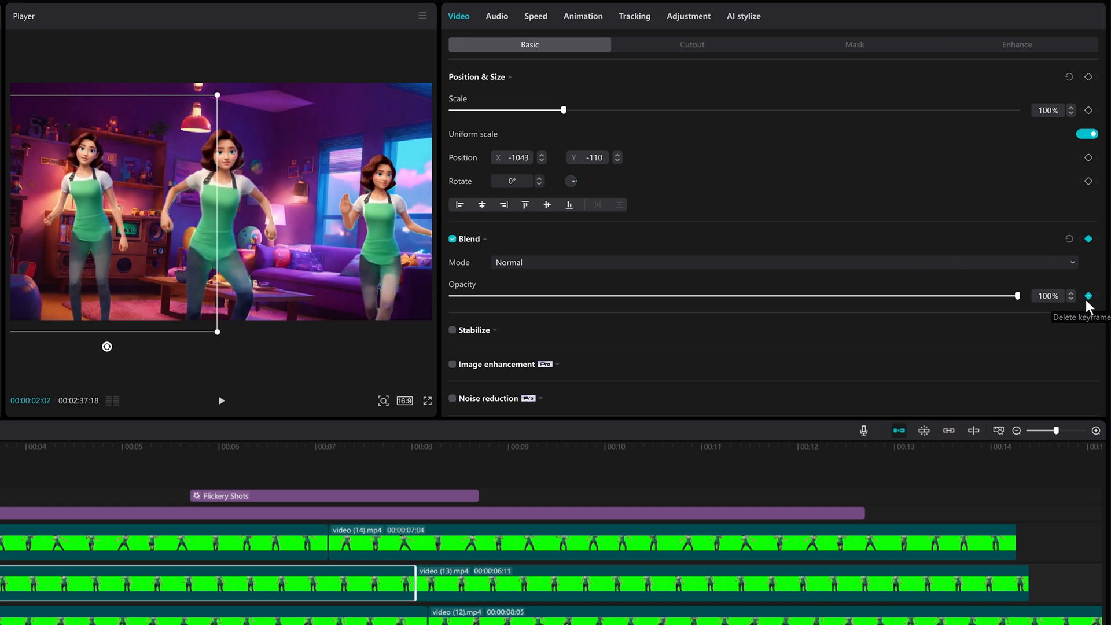
click(41, 8)
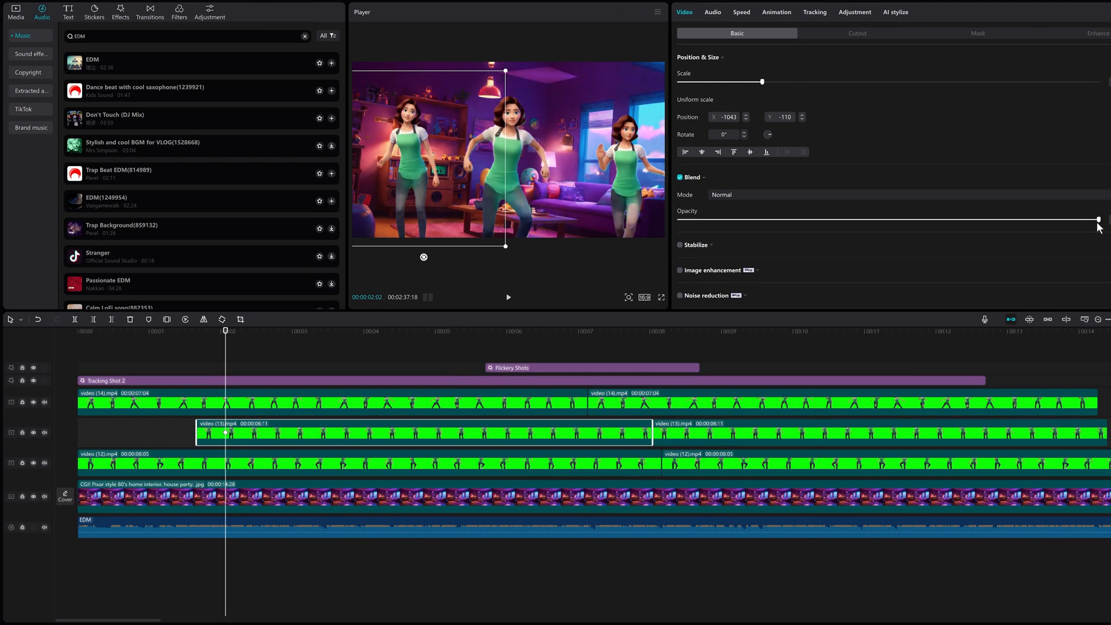
- Return to the clip start and drag its opacity down to 0%
key(Left)
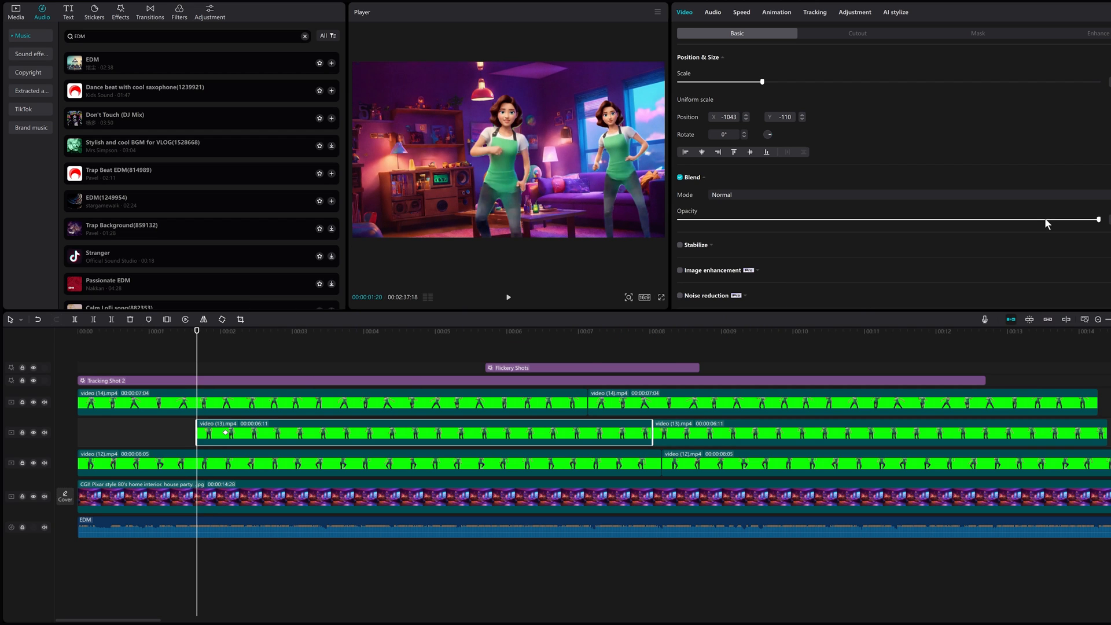
drag(1098, 220, 679, 220)
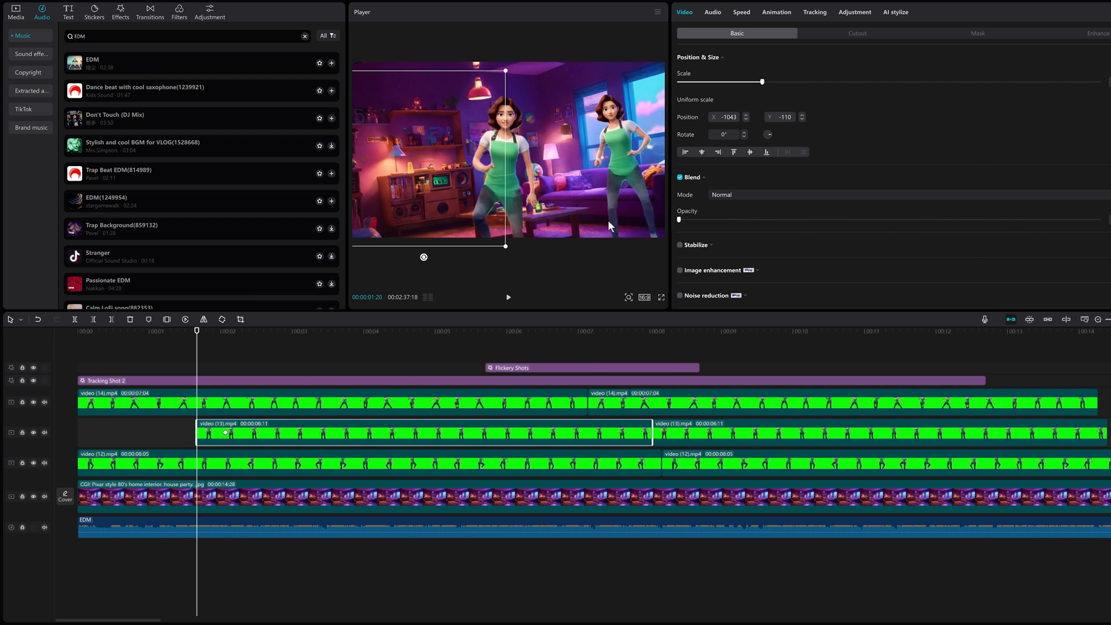
click(185, 319)
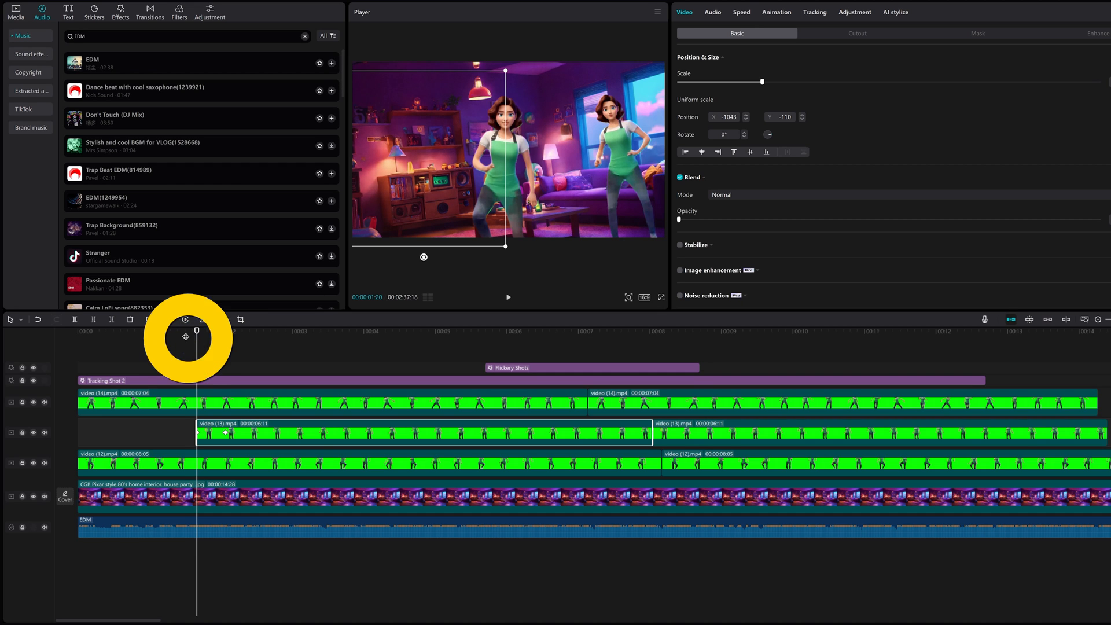
click(507, 297)
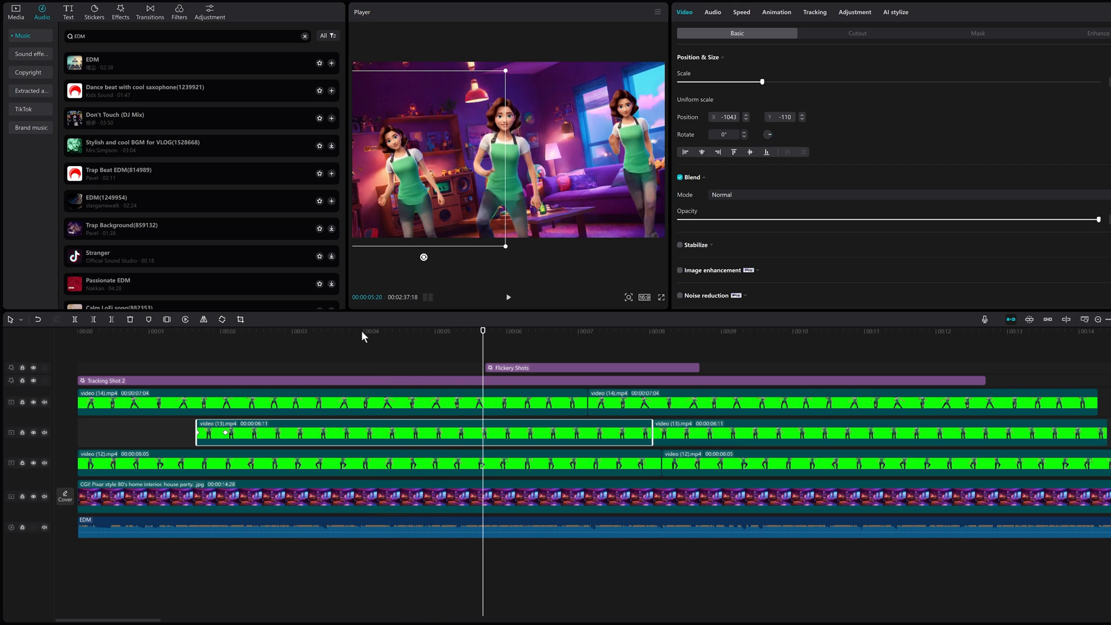
- Extend the clips, background and EDM track to end at 00:00:20:22
click(508, 297)
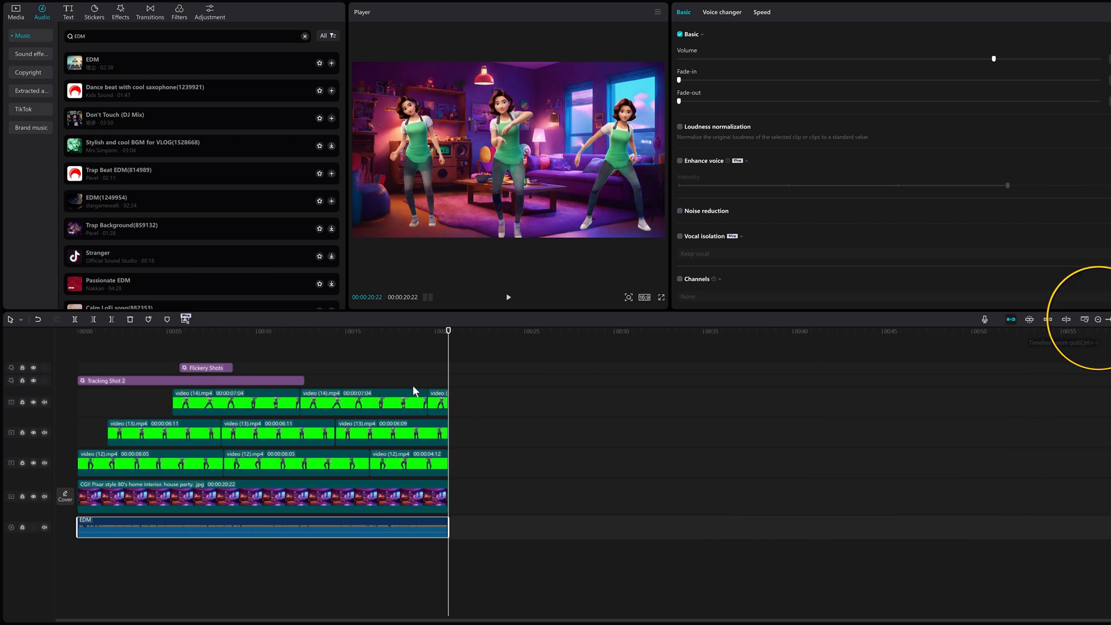
- Select the Flickery Shots effect and place another copy later in the video
click(205, 367)
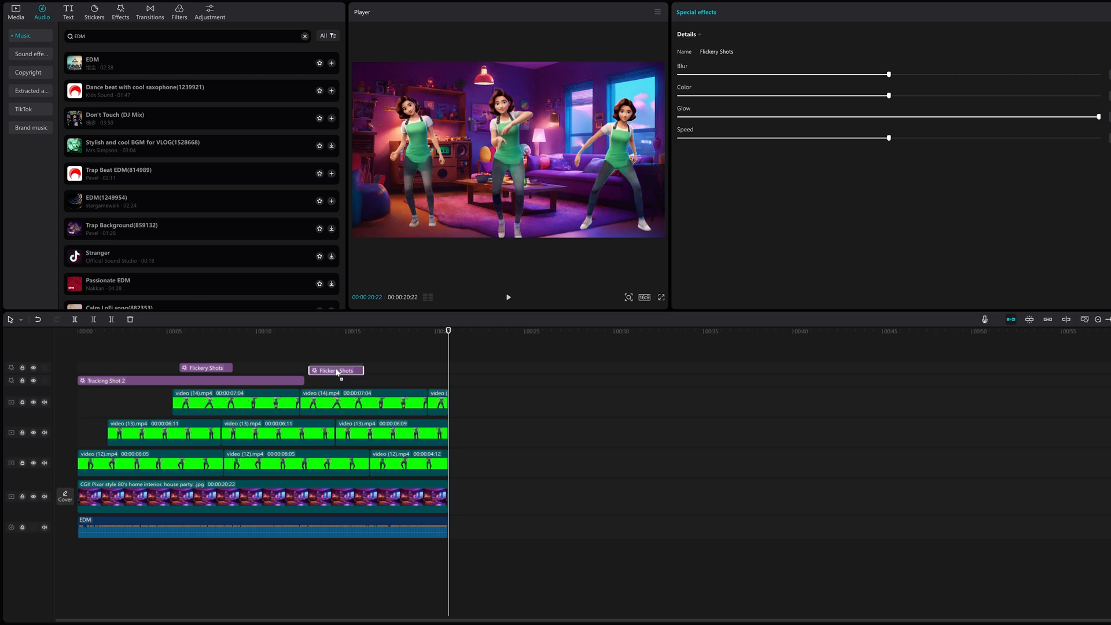
drag(335, 370, 430, 369)
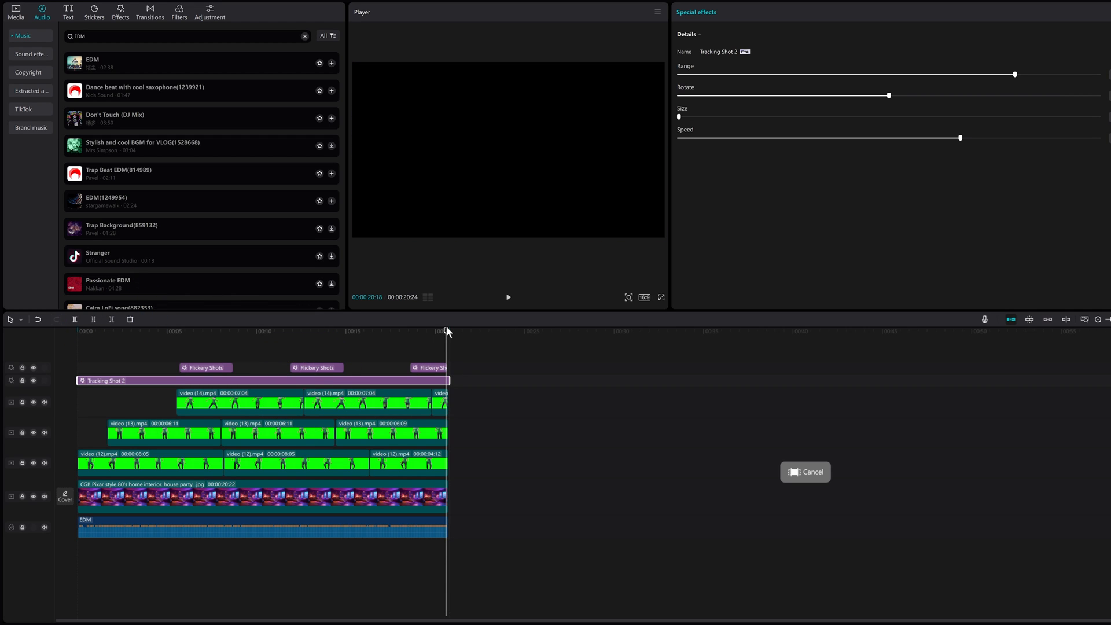
- Set the out point at the video's 20-second end
key(o)
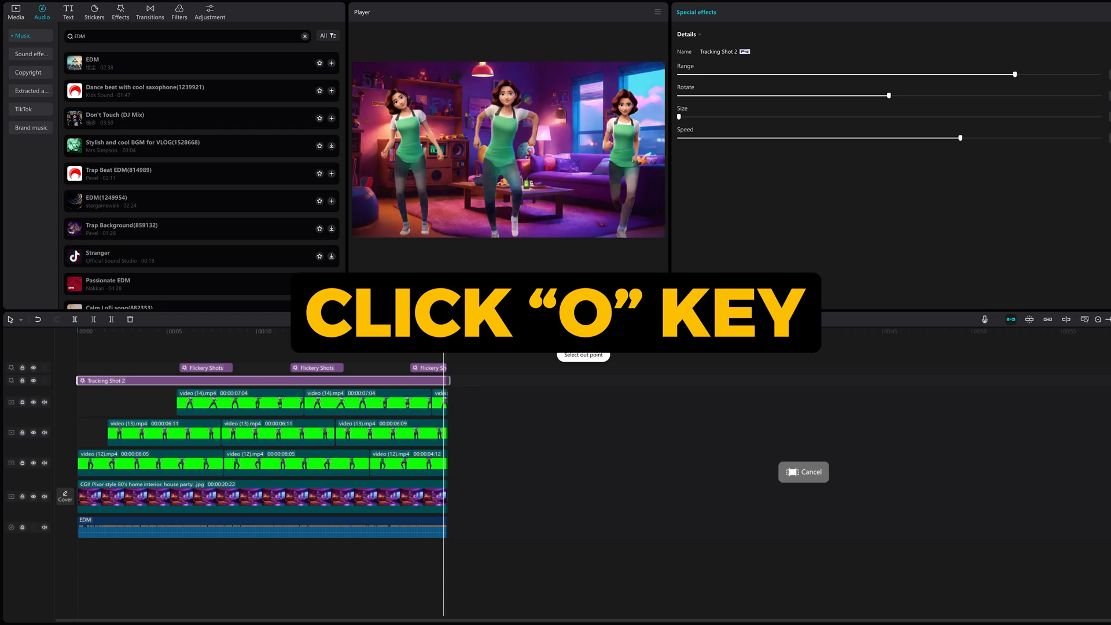
key(o)
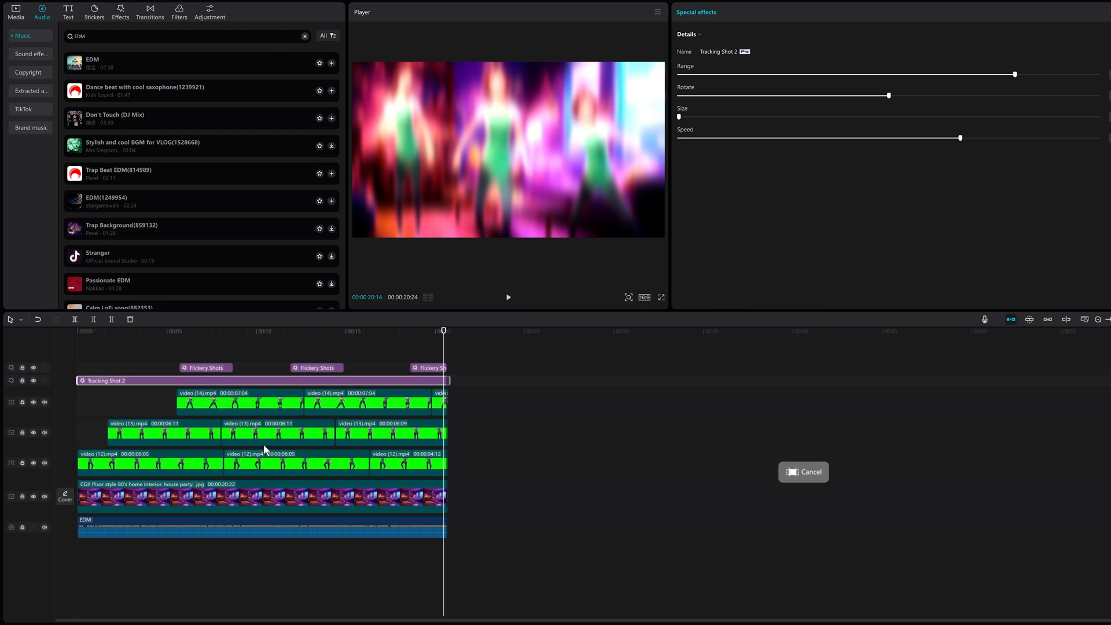
mouse_move(1093, 3)
text(Vi)
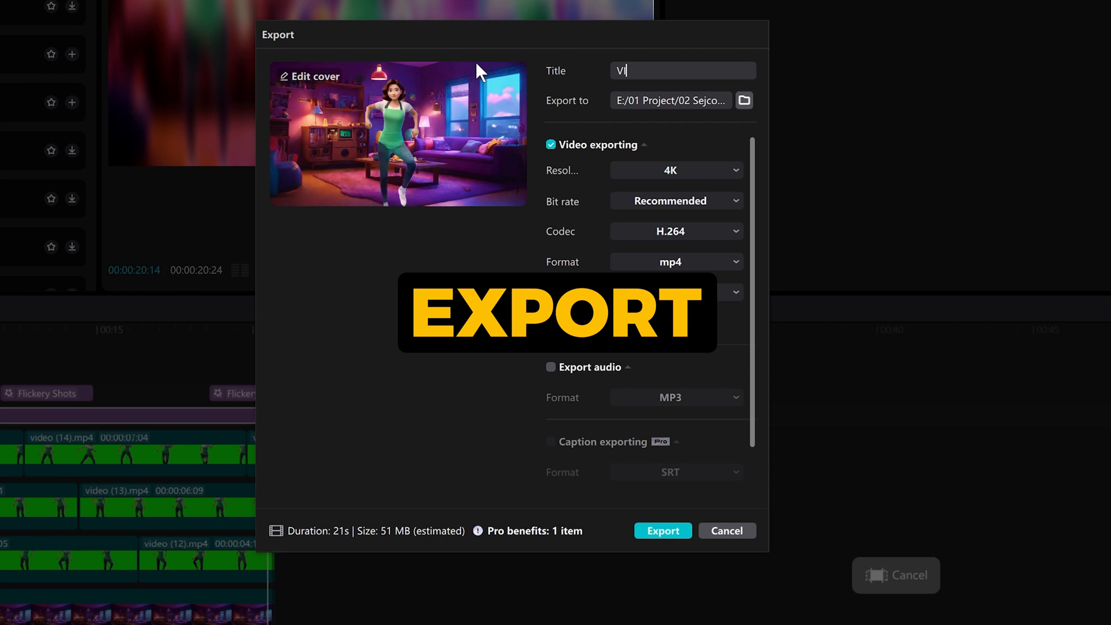
- Title the export 'VIGGLE' as 4K H.264 mp4 at 30fps
text(IGGLE)
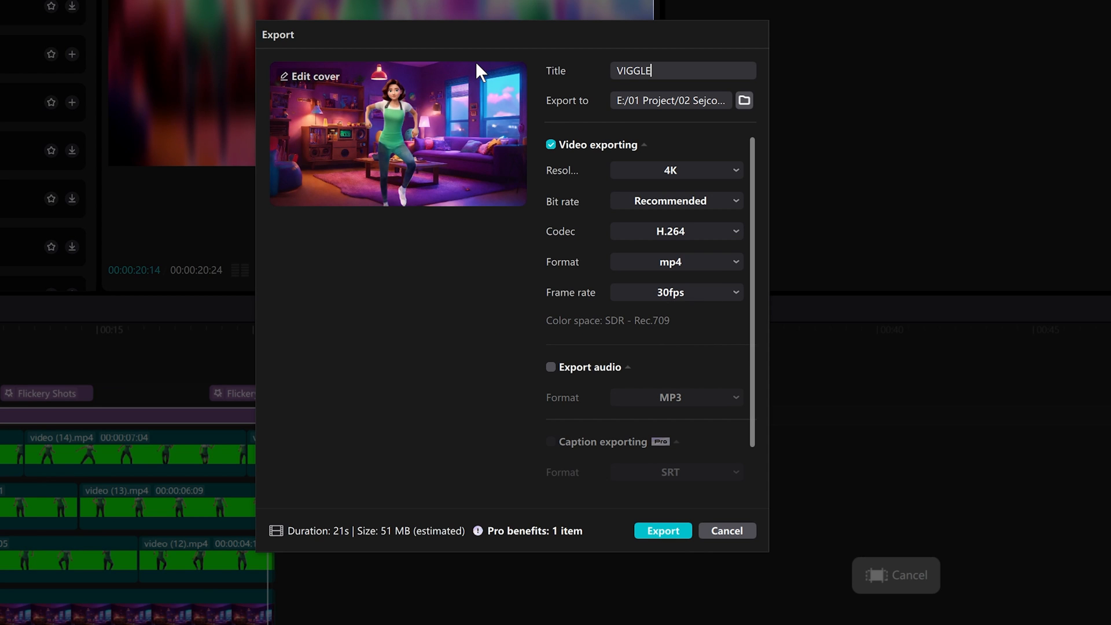